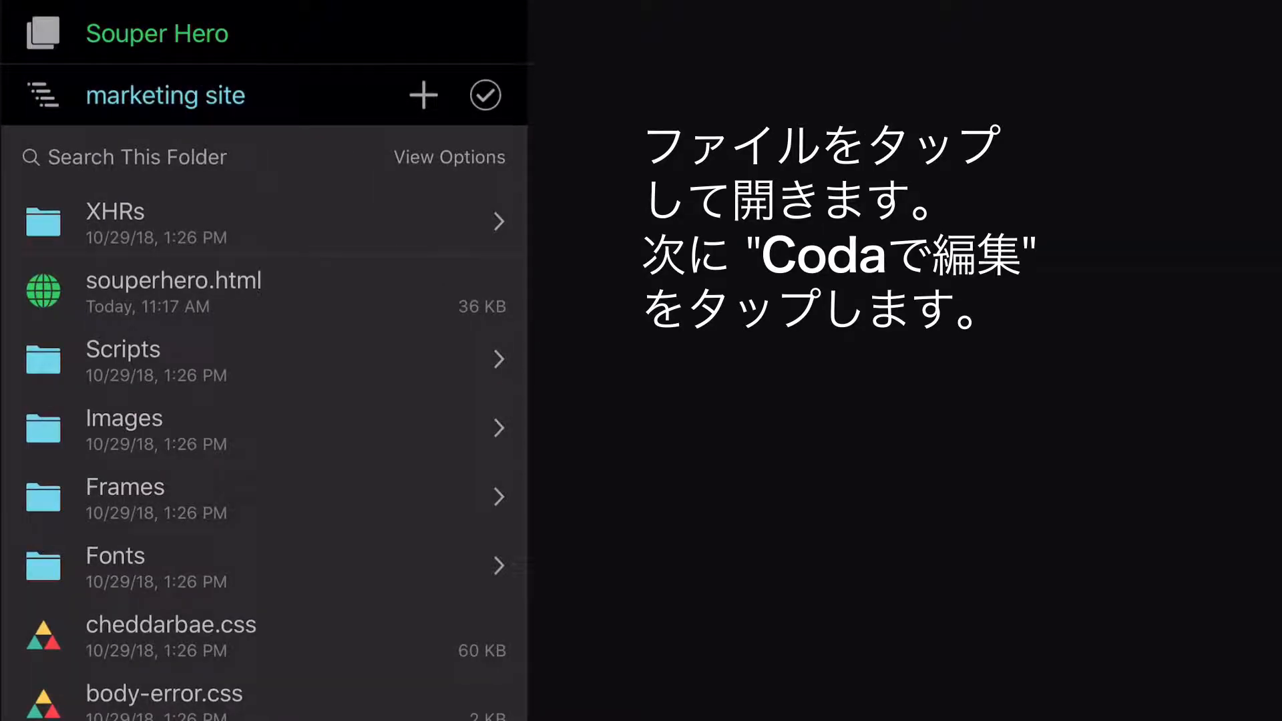
Open souperhero.html from the marketing site folder in the Coda editor
click(173, 292)
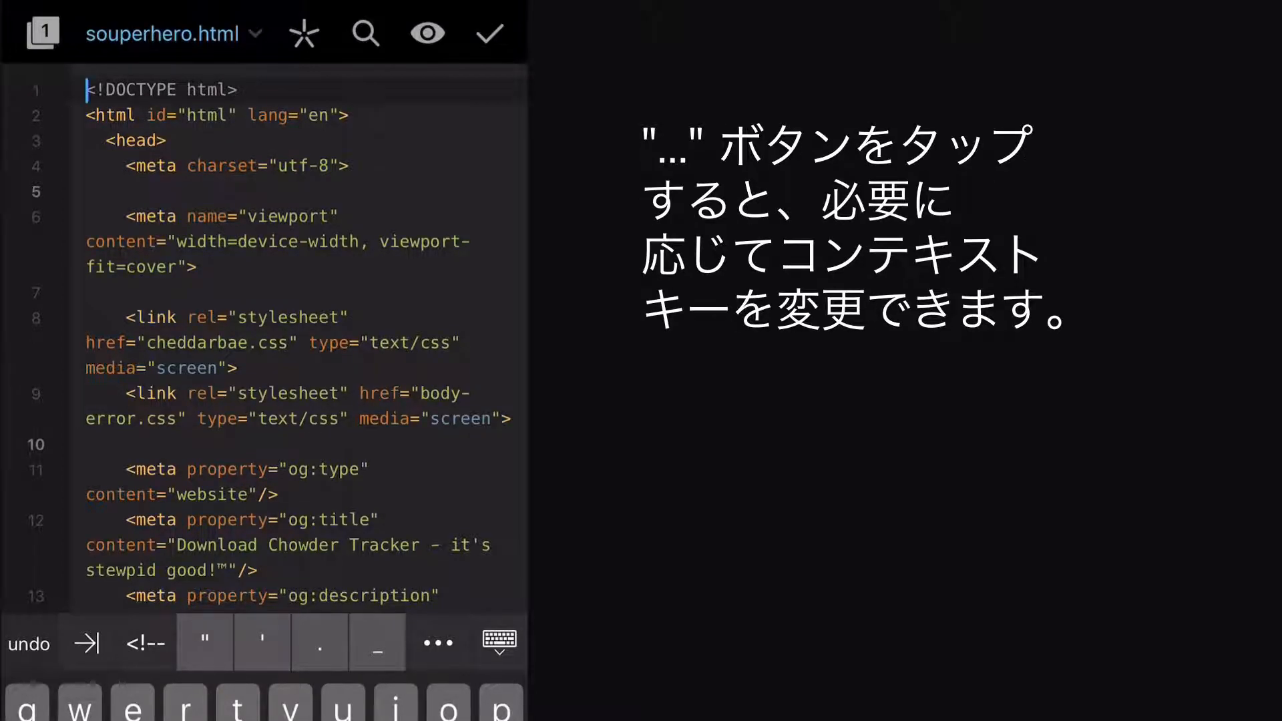
Insert an indented <title> element on blank line 5 and place the cursor inside it
click(438, 642)
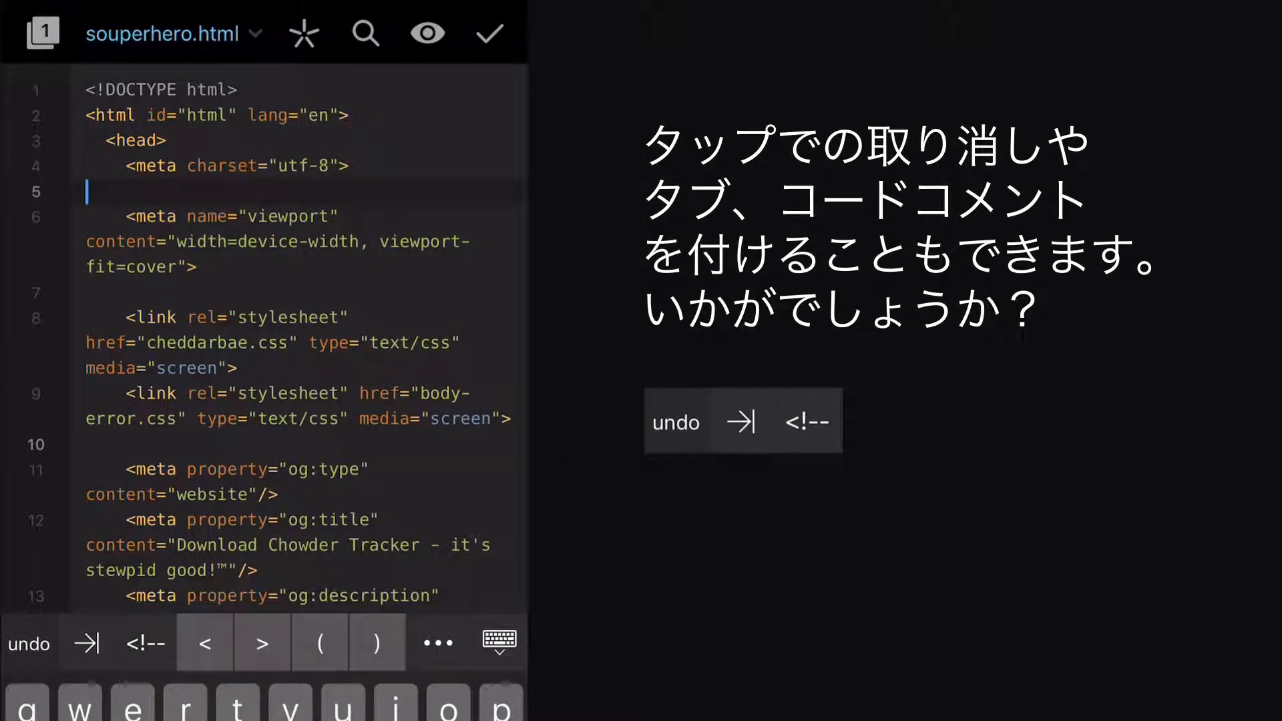
click(488, 32)
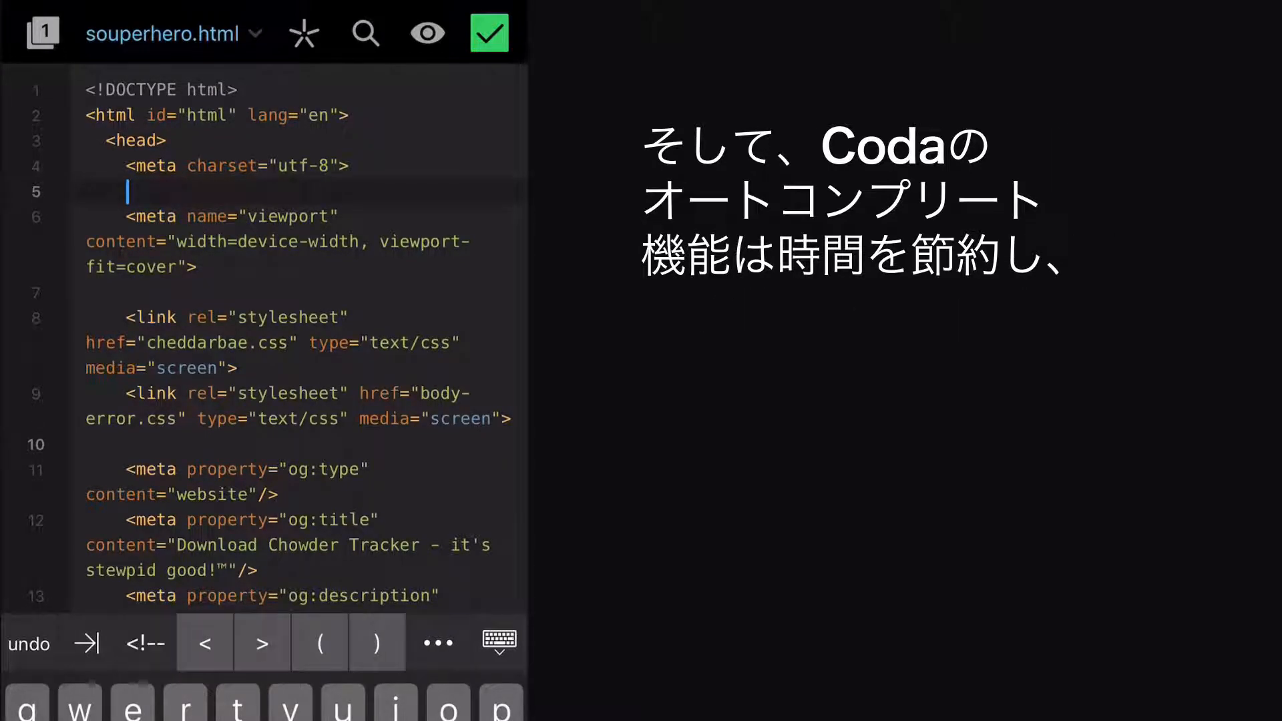
text(title></title>)
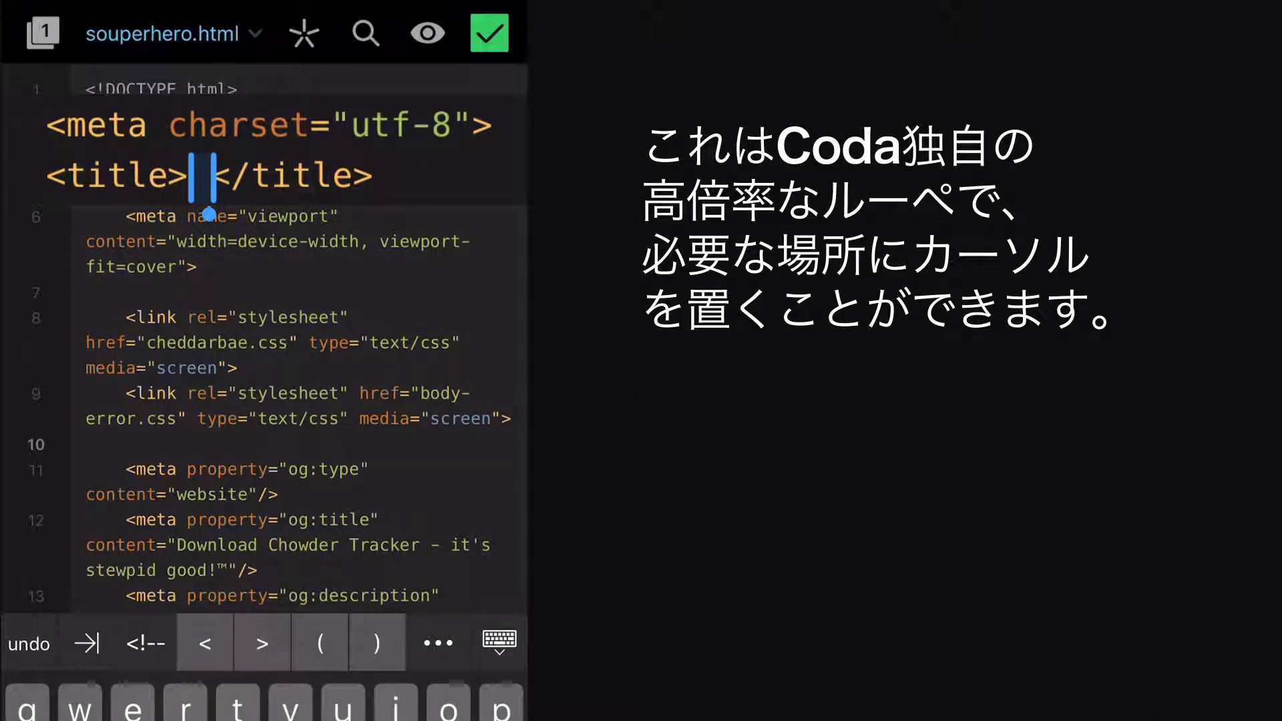
click(203, 174)
text( Chowder Tracker - Find a souper bowl near you!)
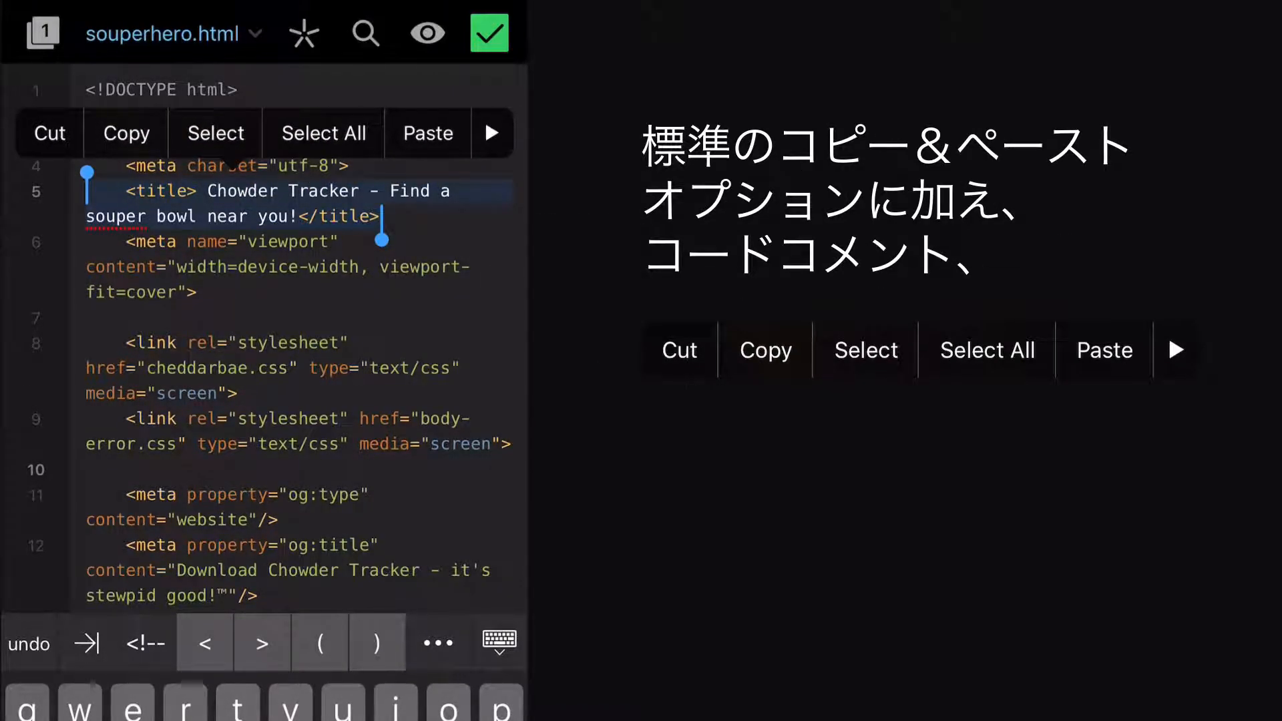
click(490, 132)
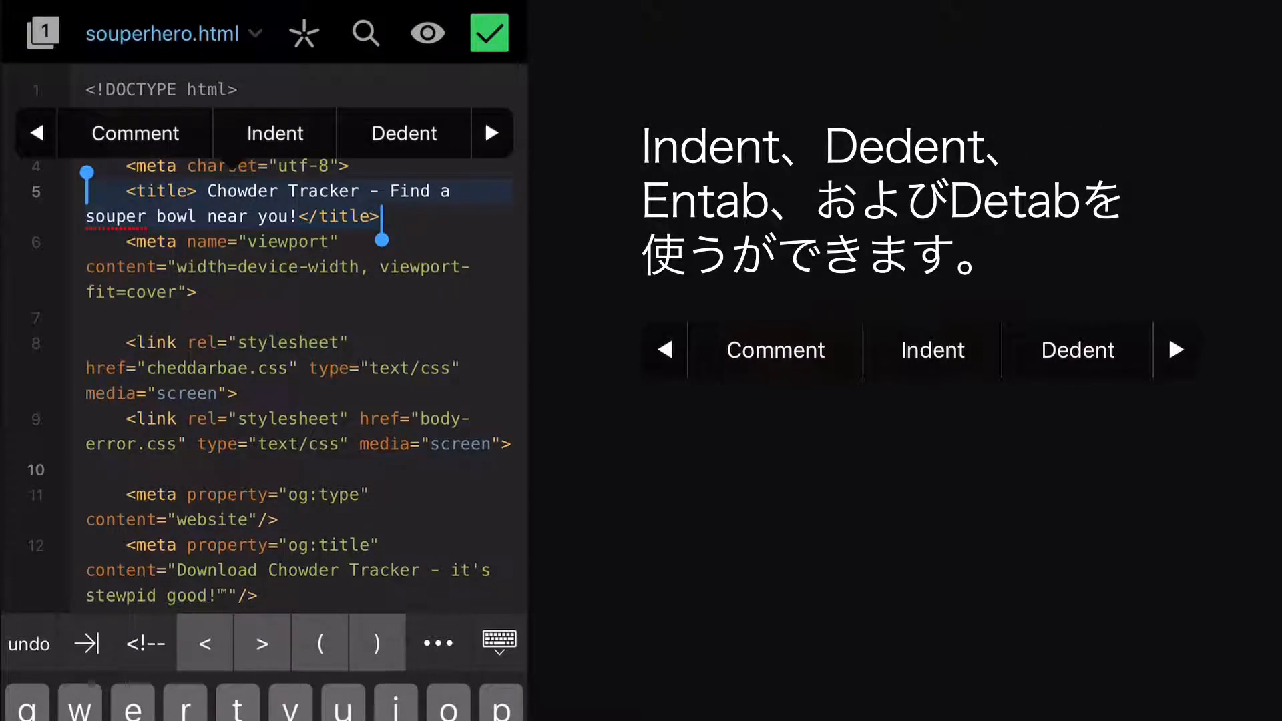
click(491, 134)
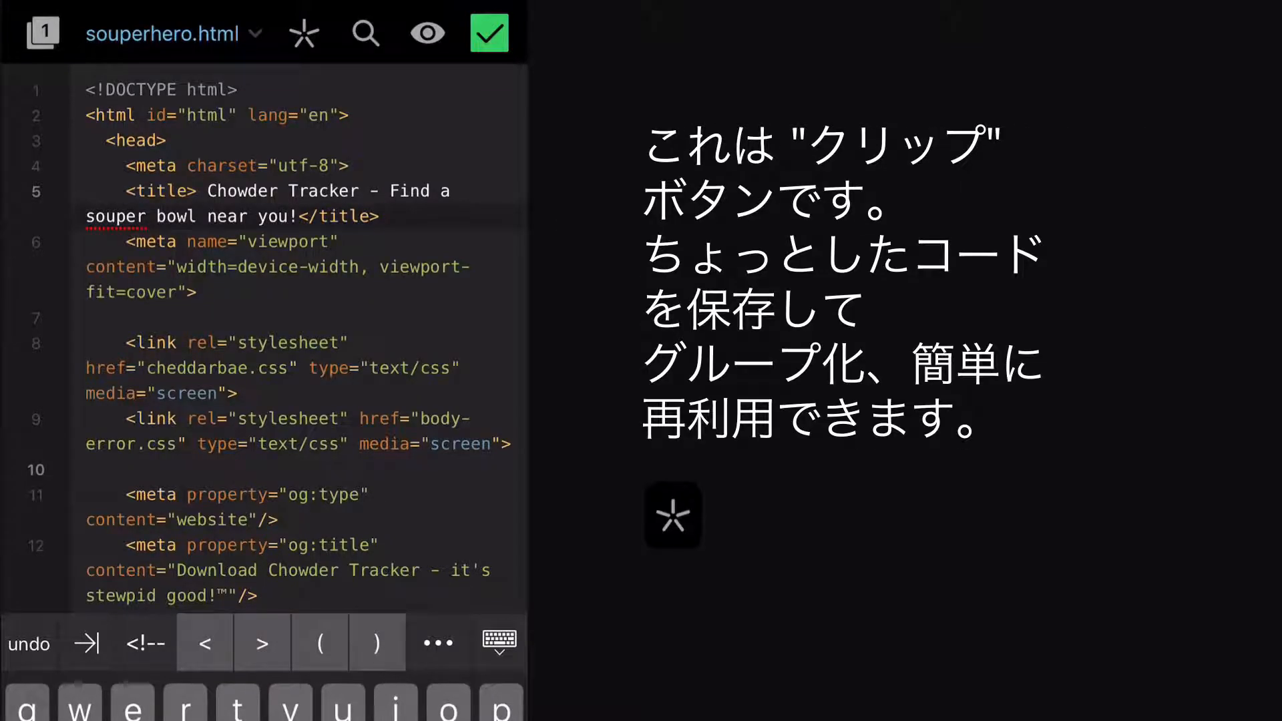
Show the site-specific saved clips and start a new clip
click(303, 32)
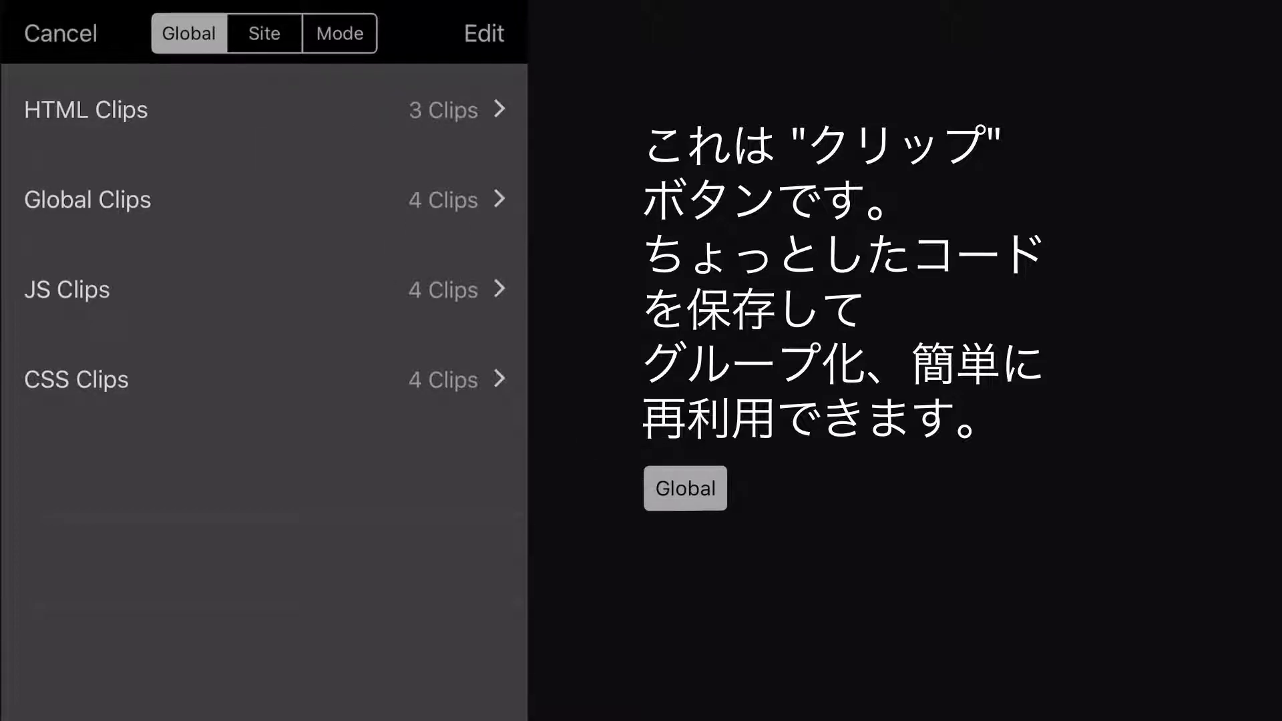
click(263, 32)
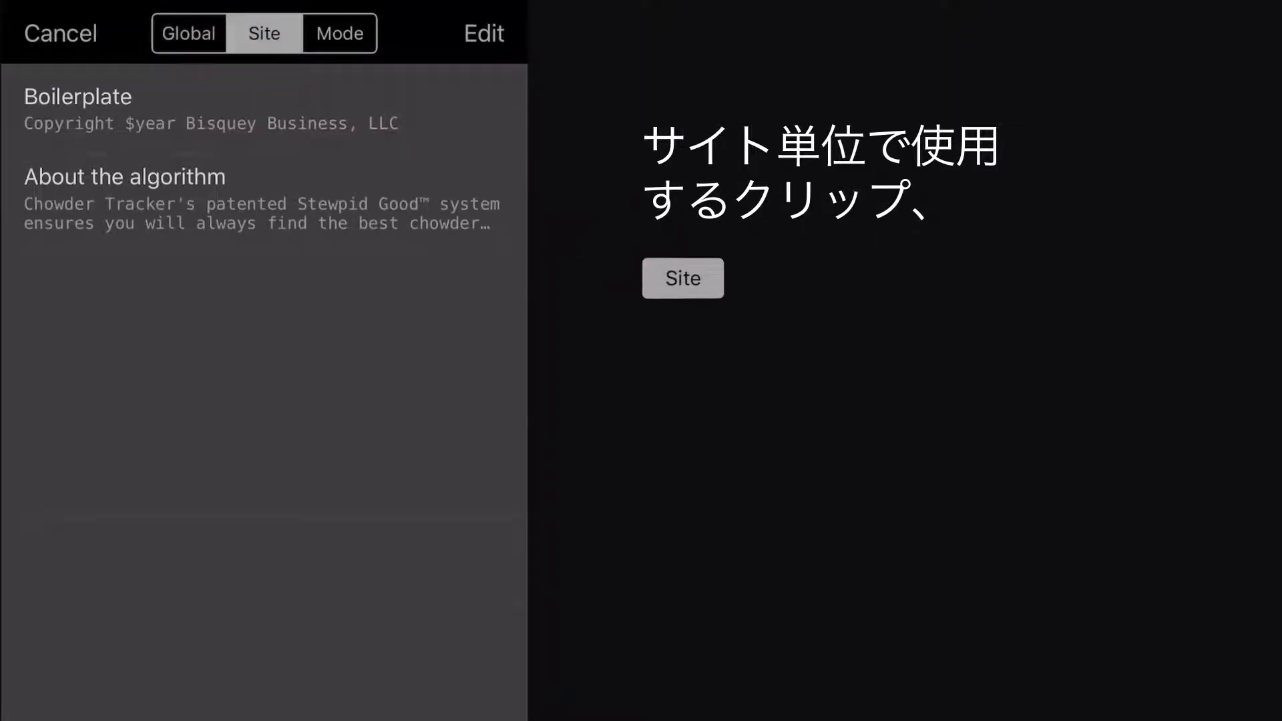
click(682, 277)
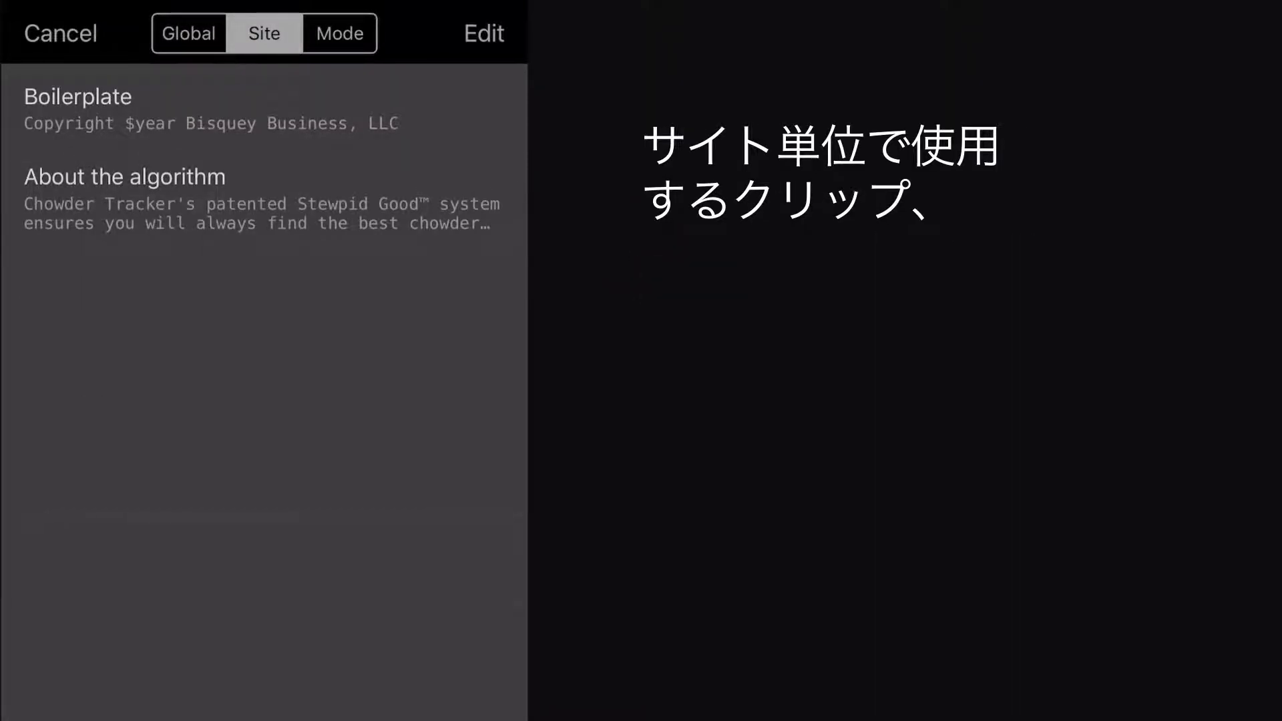
click(338, 32)
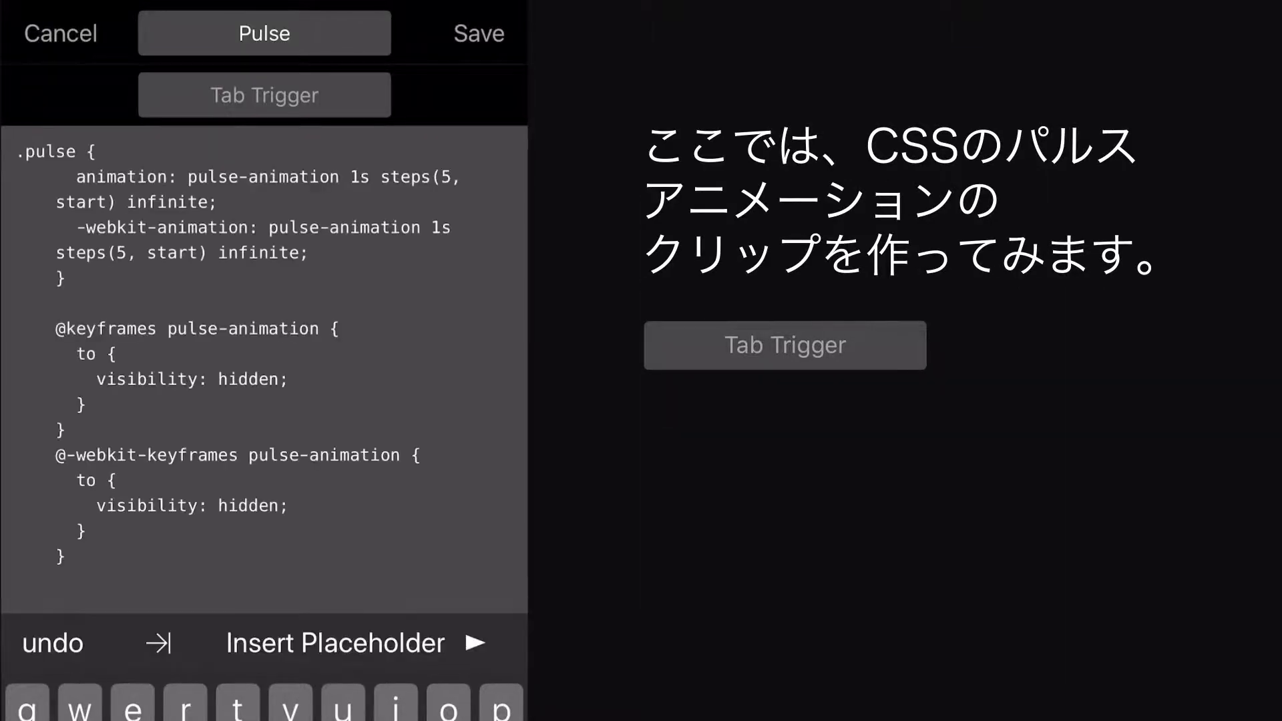
Set 'flash' as the Pulse clip's tab trigger after its CSS
text(flash)
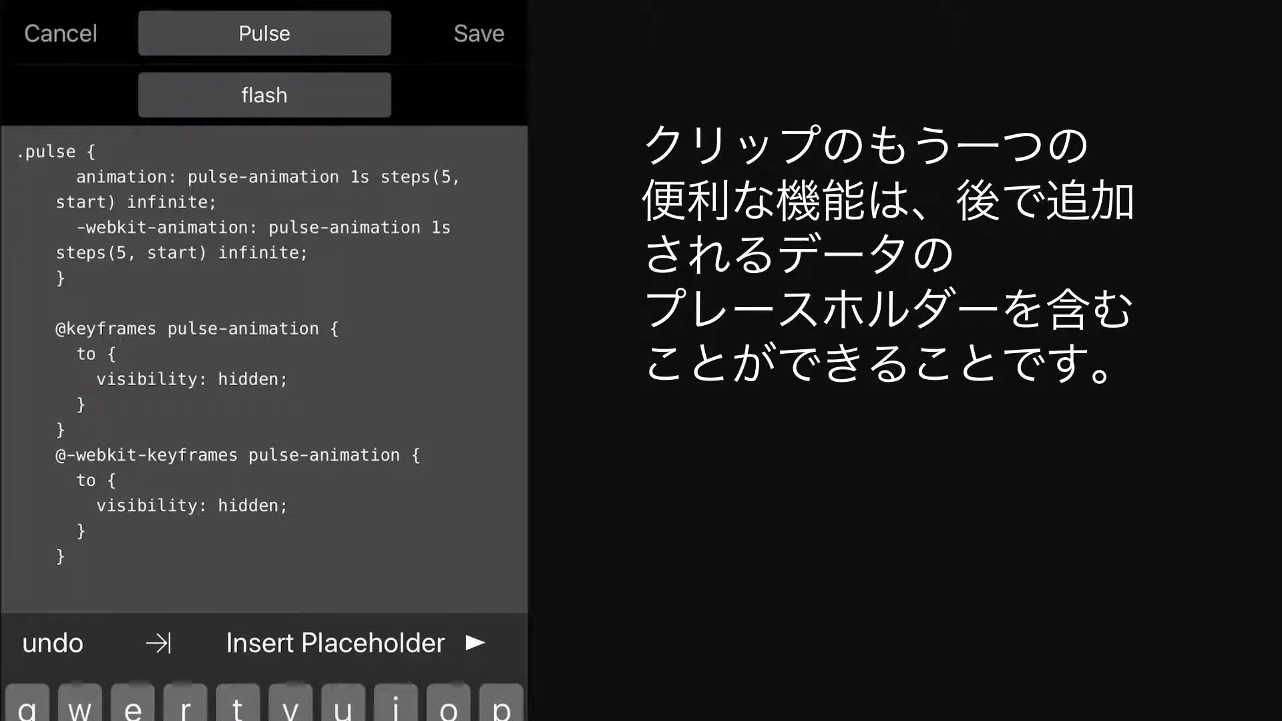
click(69, 558)
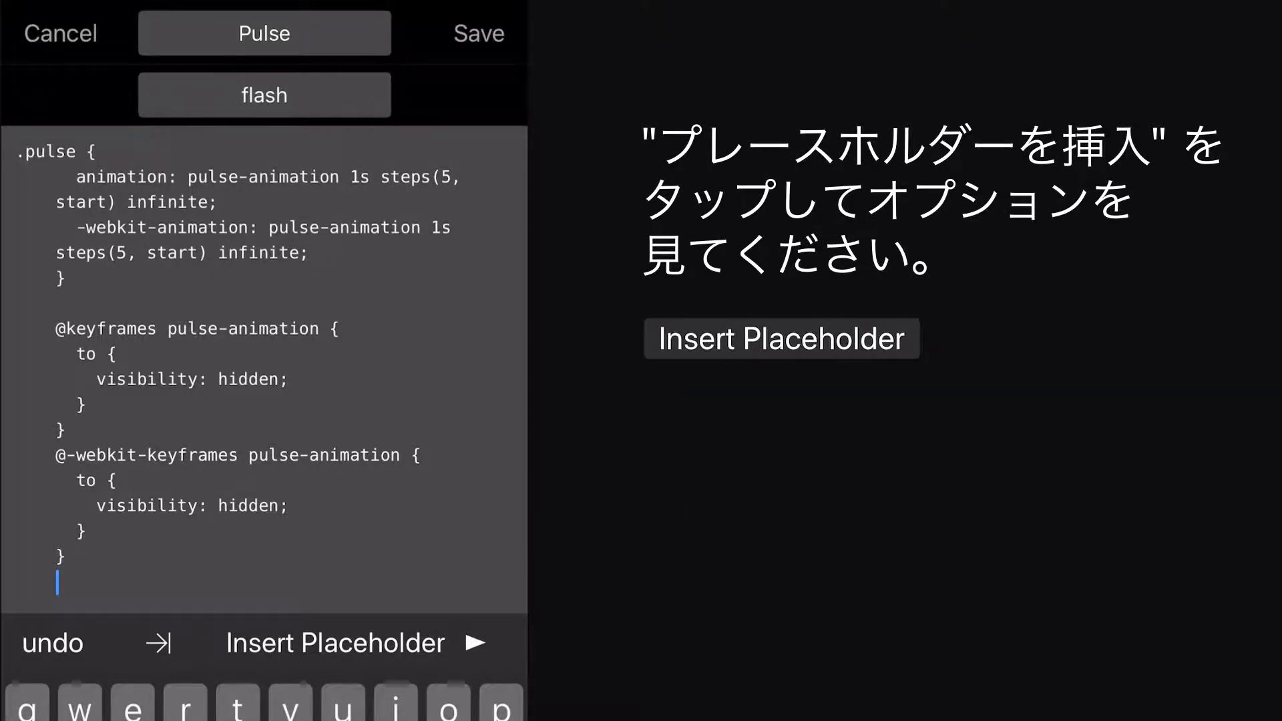
click(332, 642)
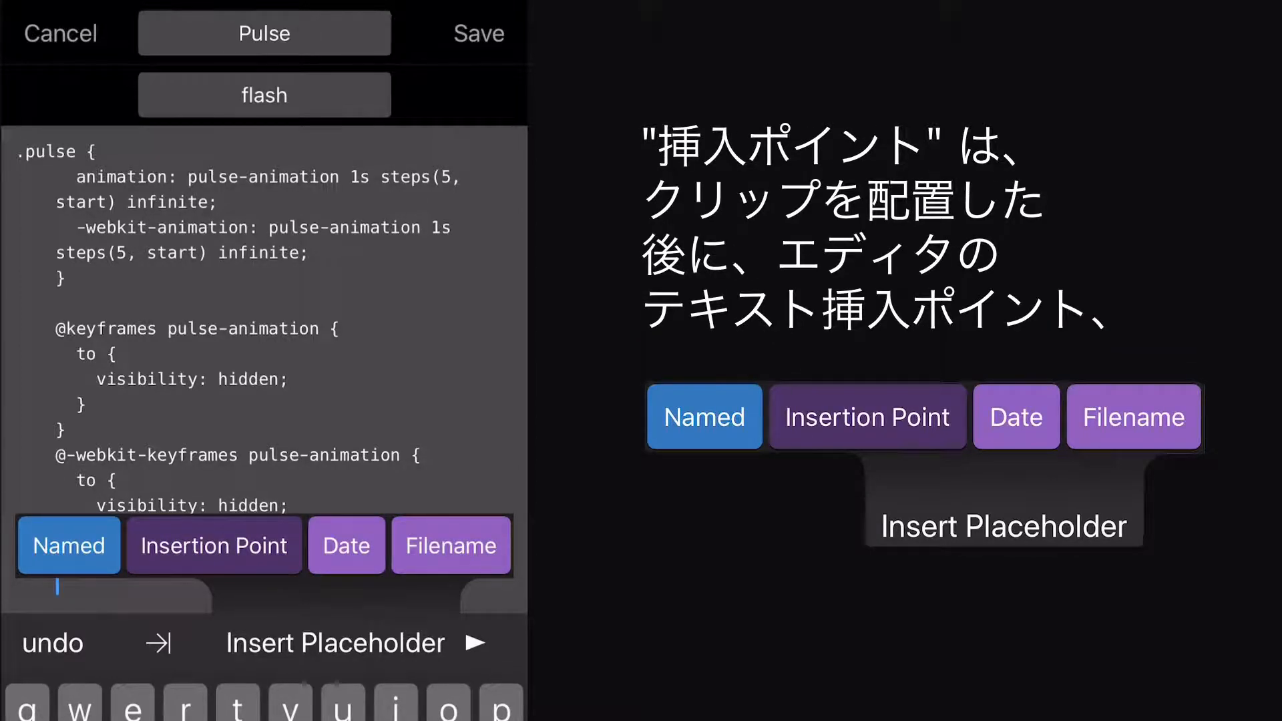
click(214, 545)
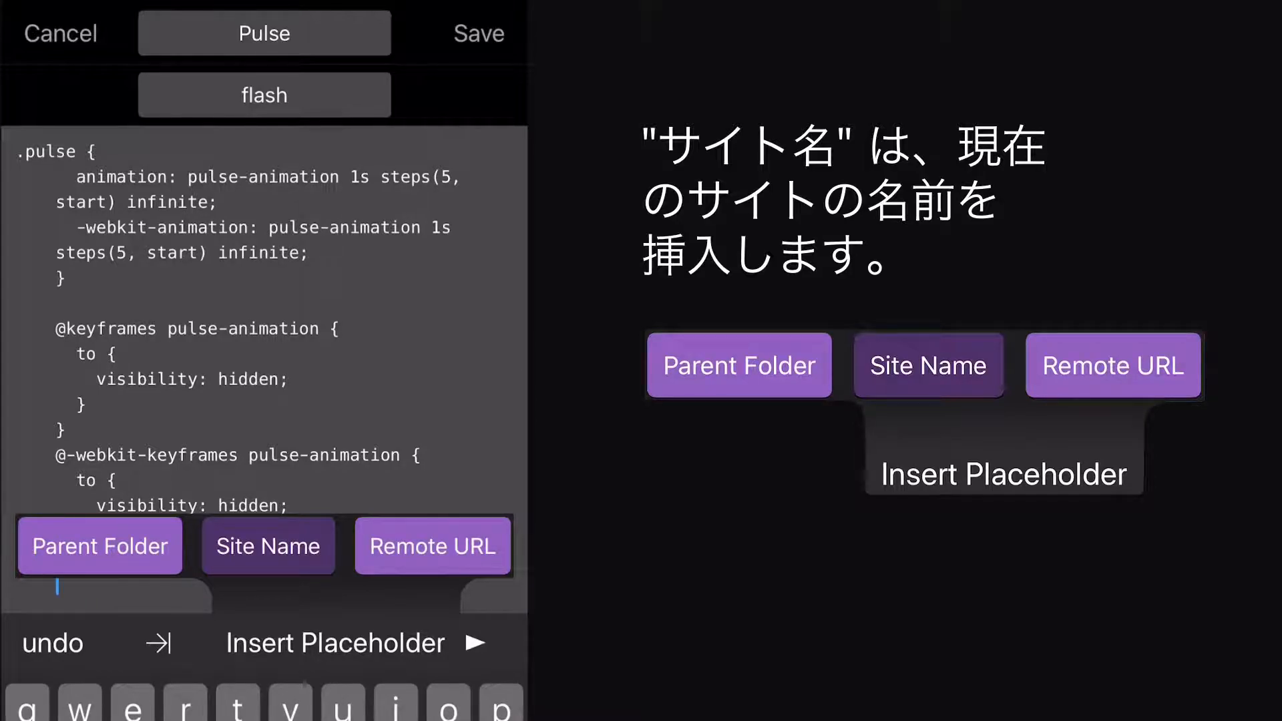
click(1112, 366)
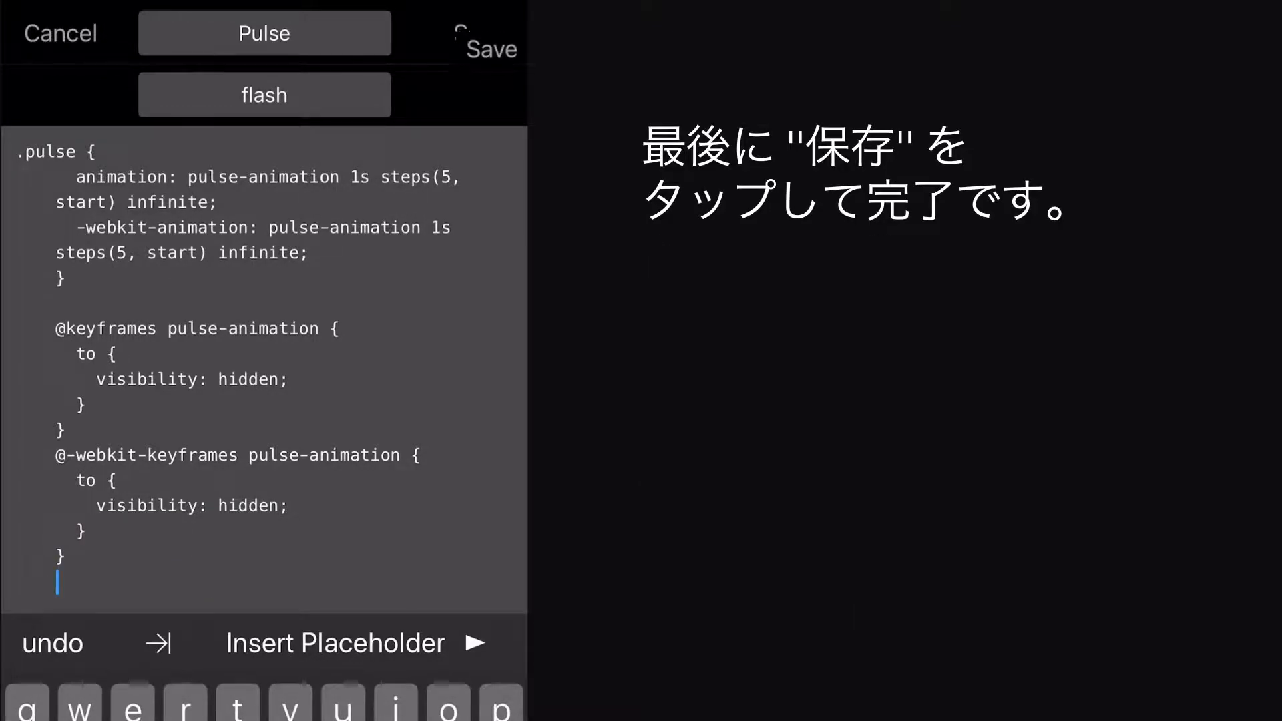
Save the Pulse clip and insert it at line 201 of cheddarbae.css
click(490, 32)
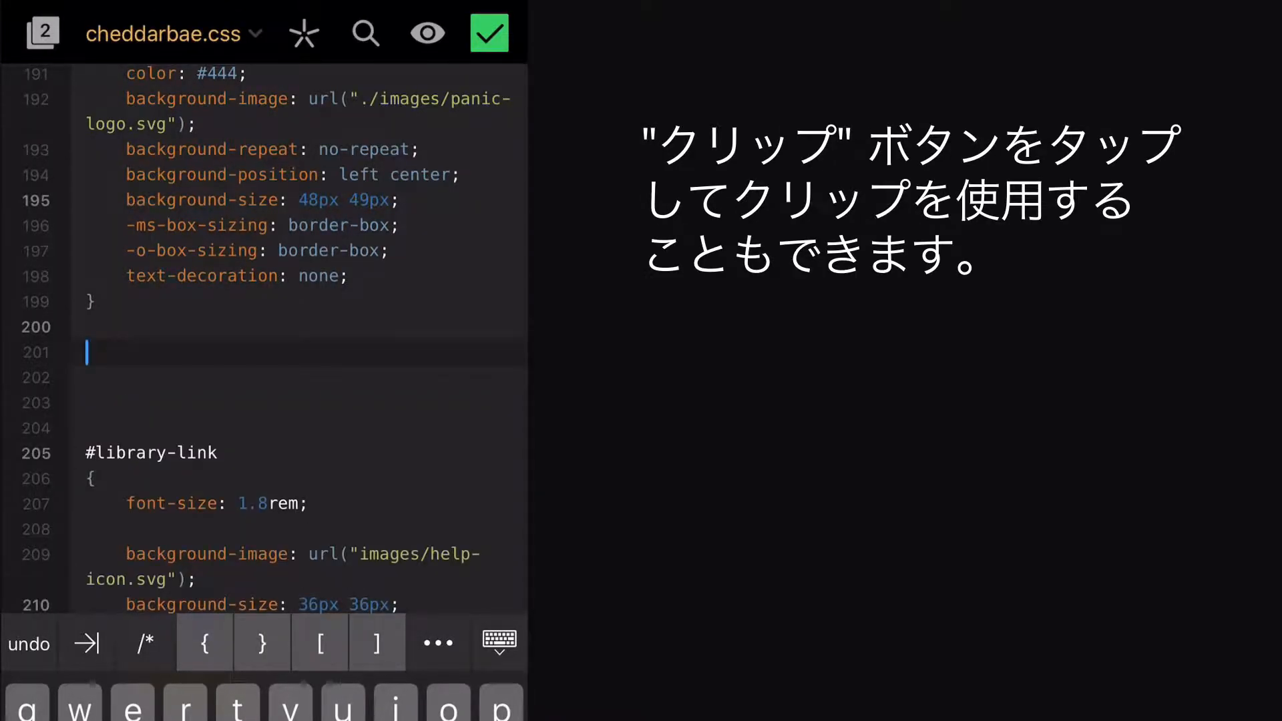
click(303, 32)
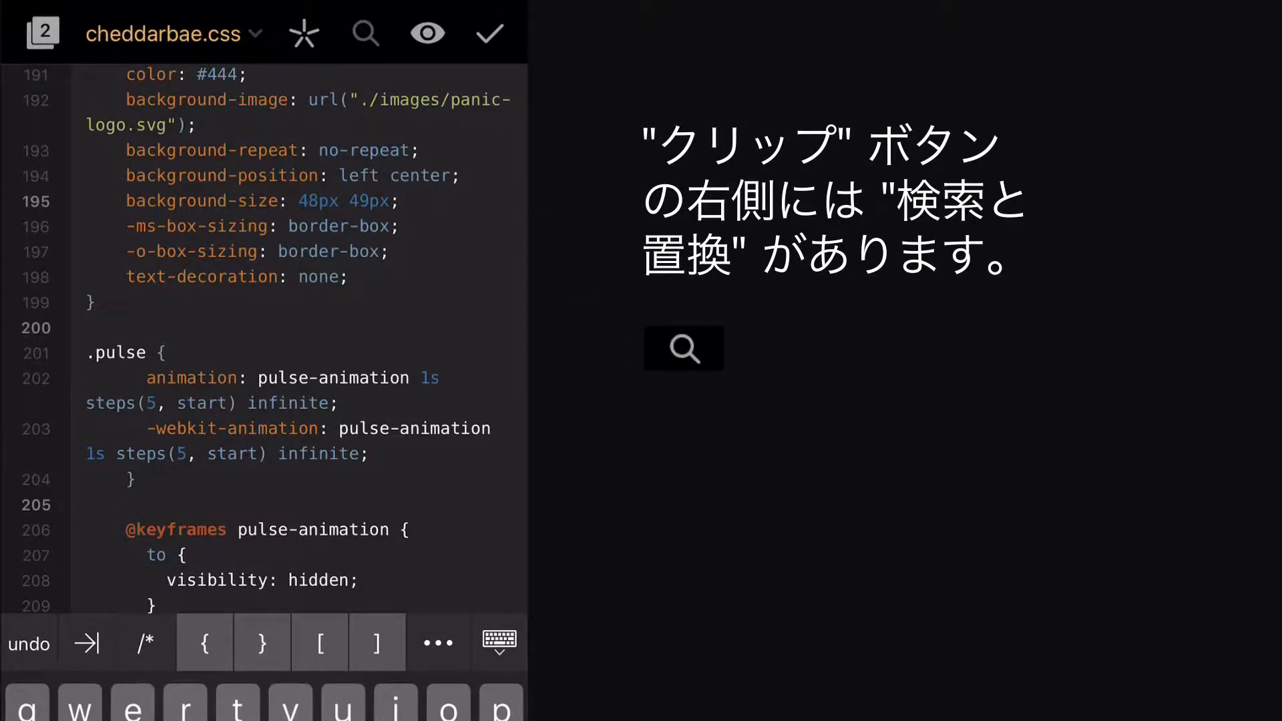
Find 'chowda' with 'chowder' as the replacement and step through its matches
click(363, 32)
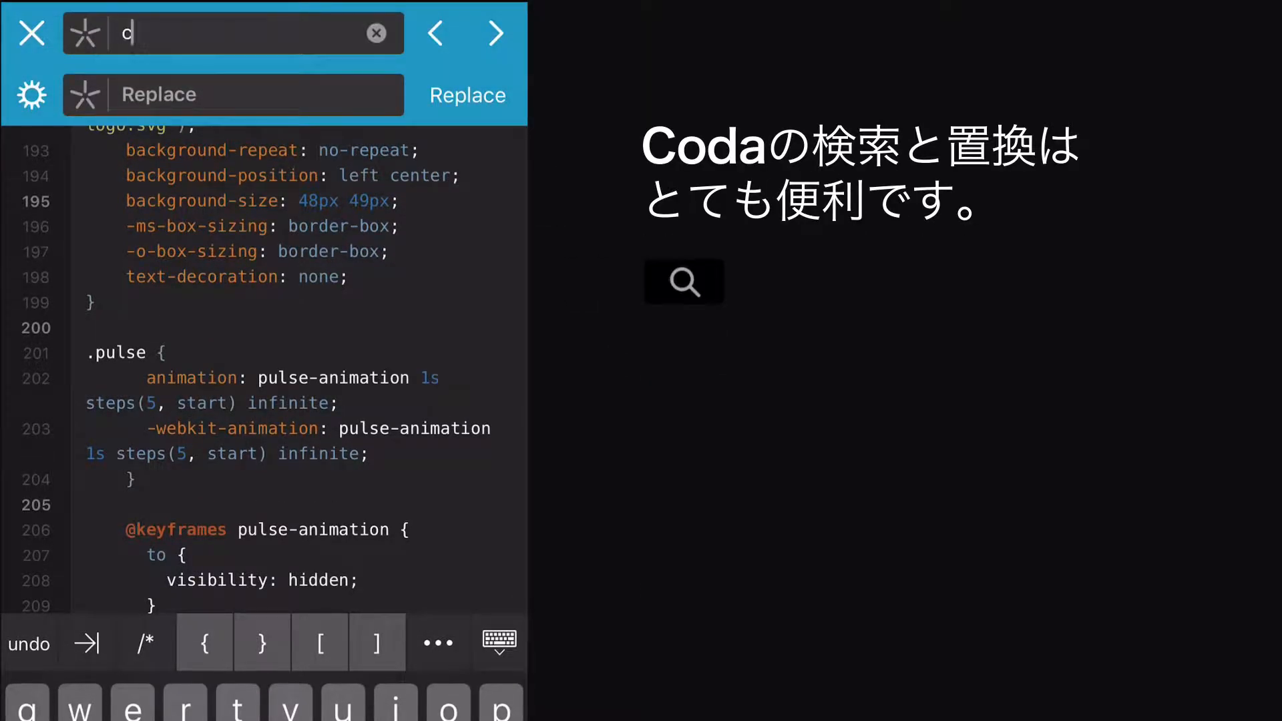
text(howd)
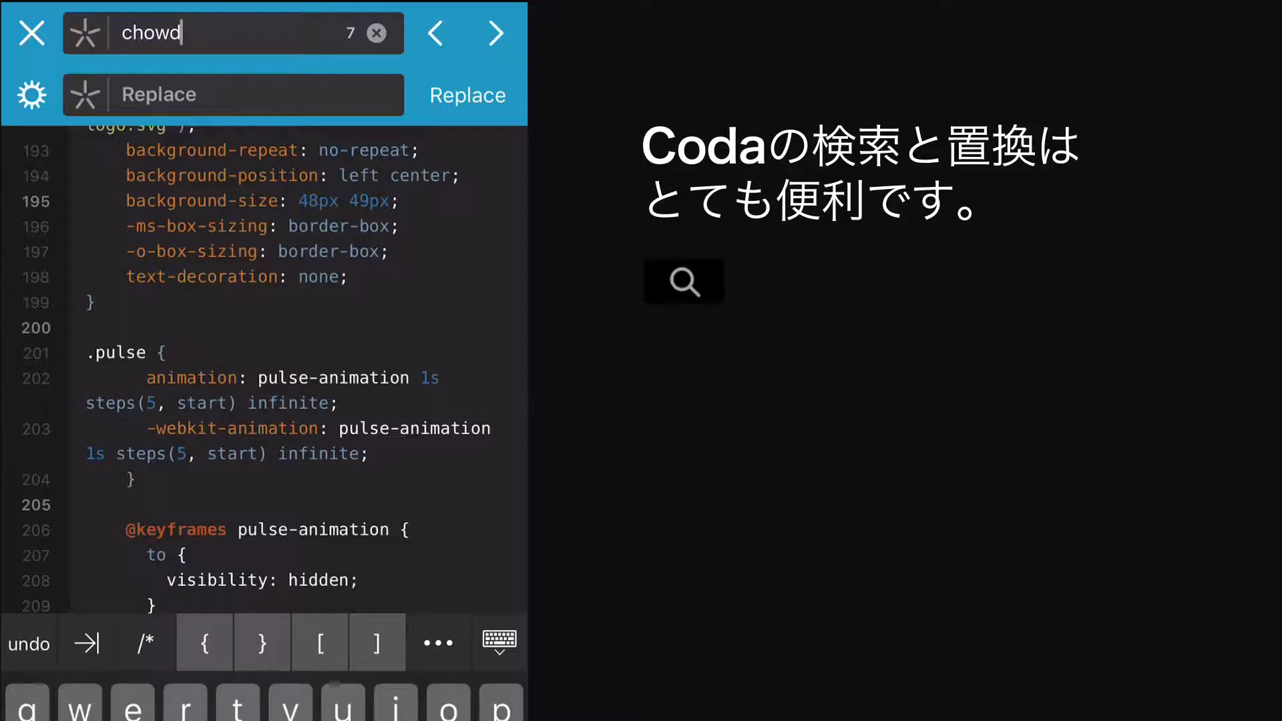
text(a)
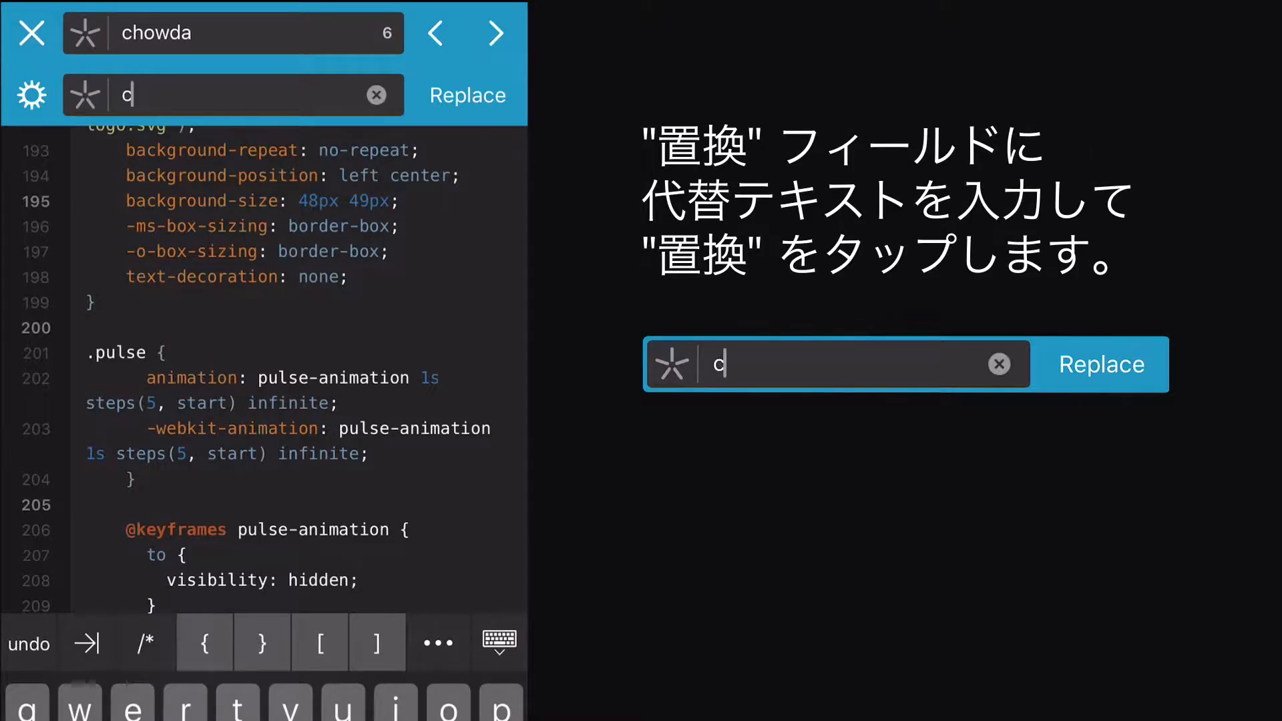
text(chowder)
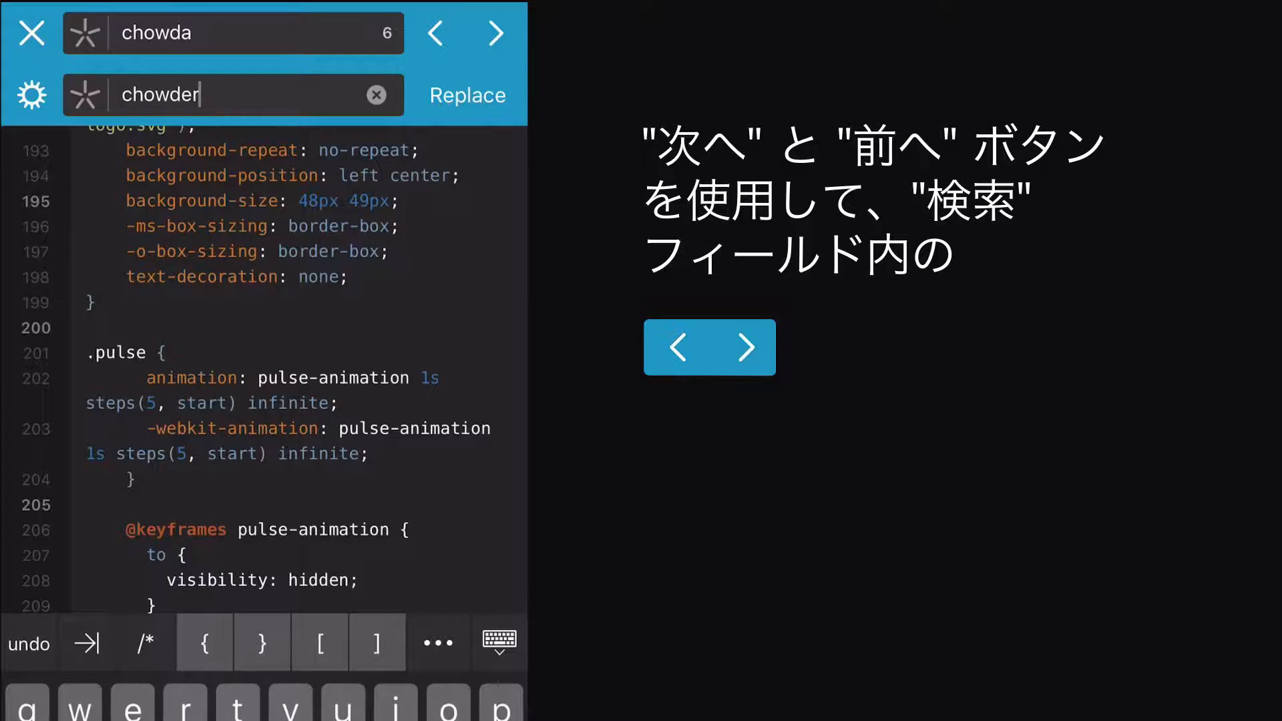
click(494, 34)
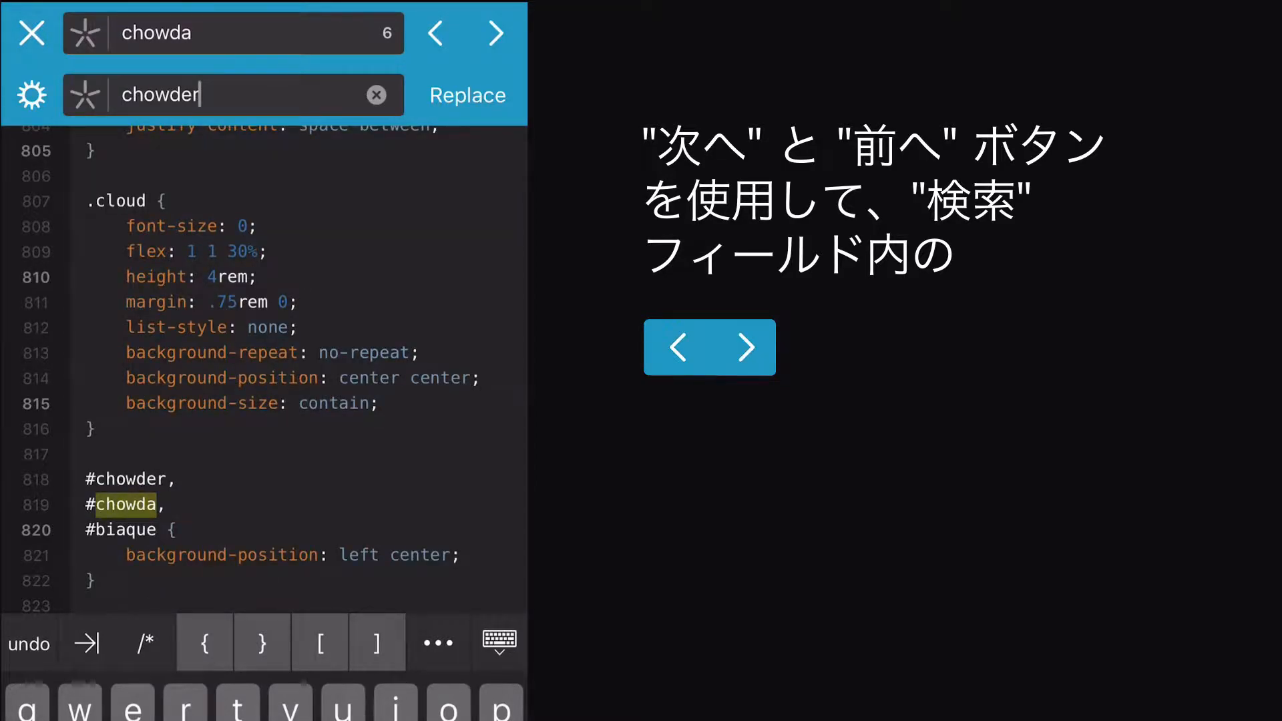
click(495, 32)
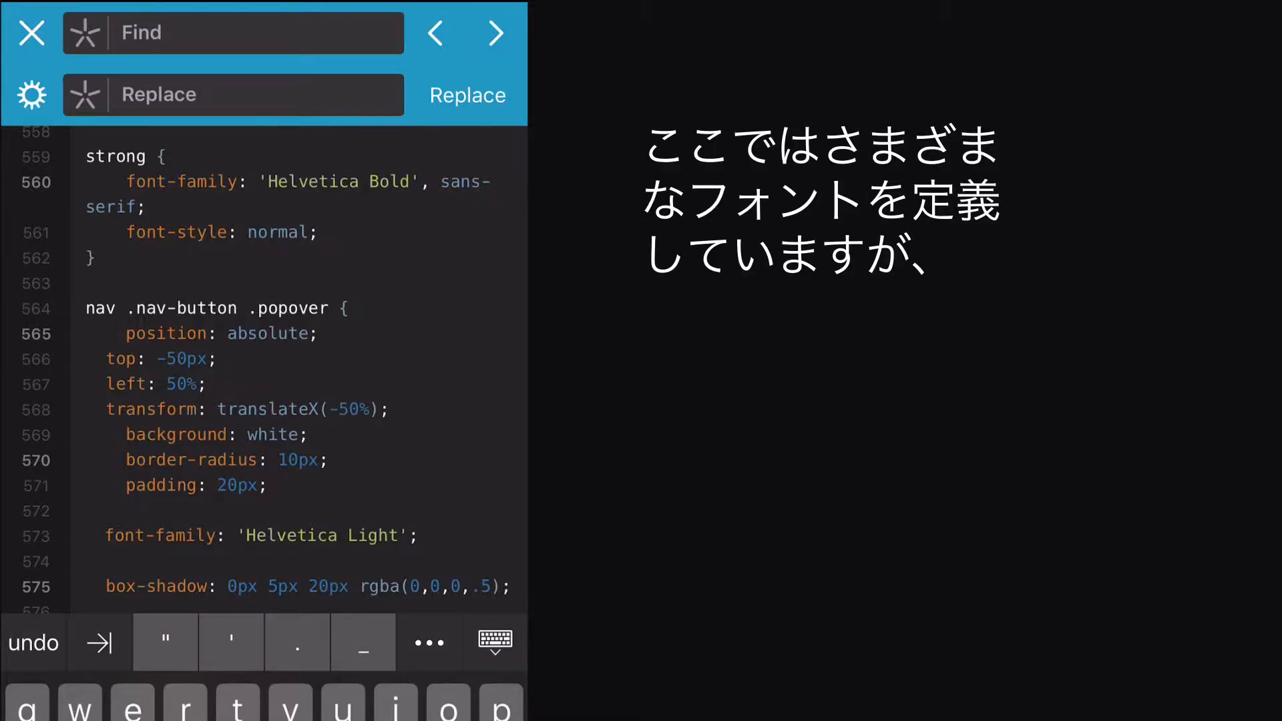
Search for font-family: ' with a placeholder and enter font-family as the replacement
click(233, 32)
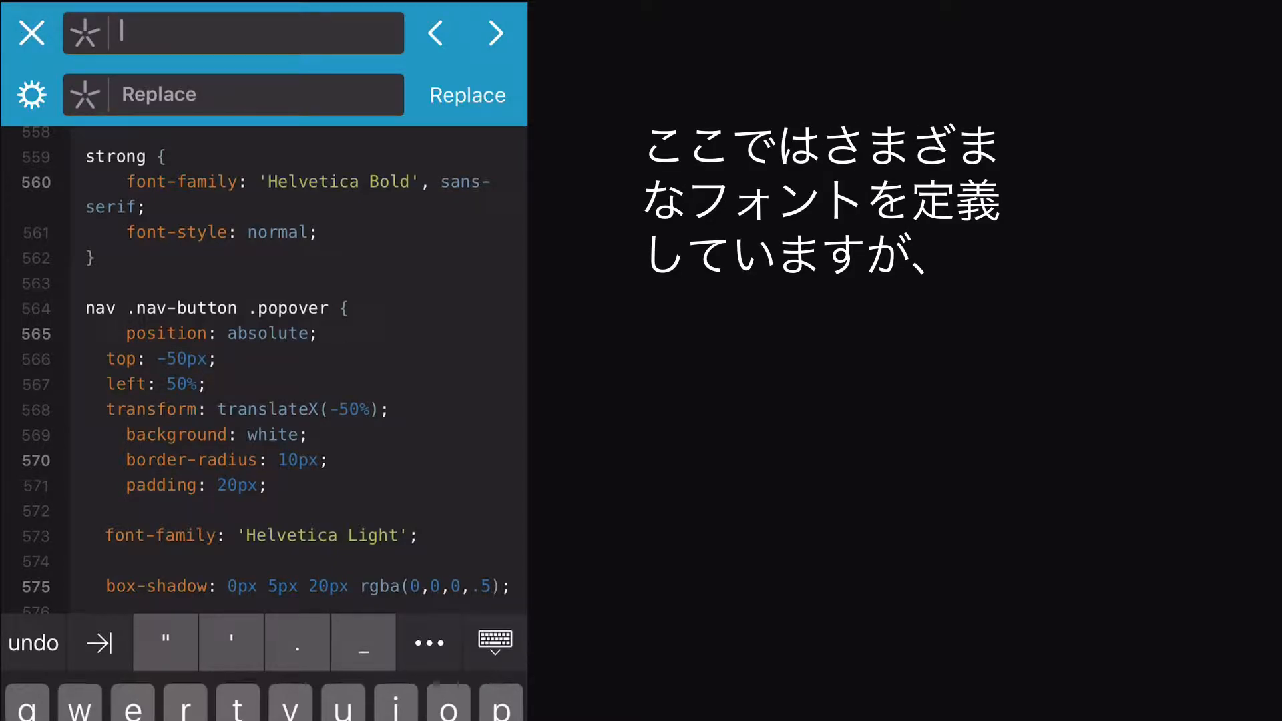
text(fon)
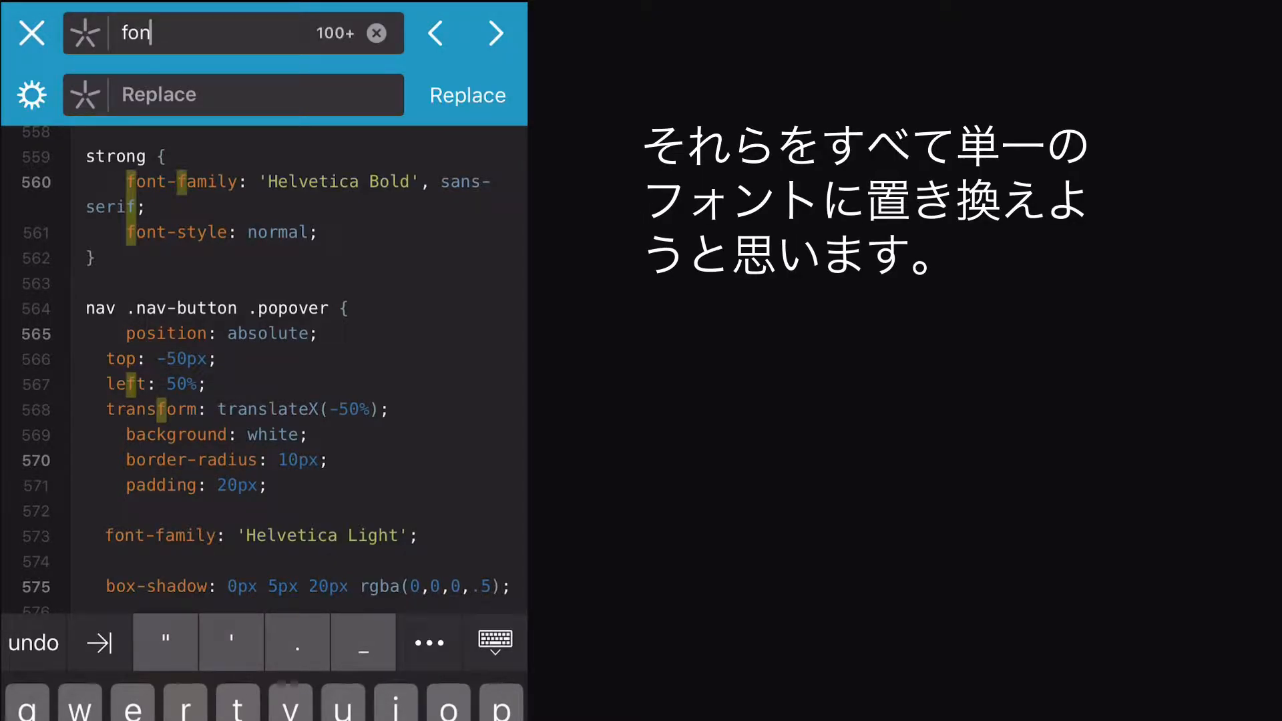
text(t-f)
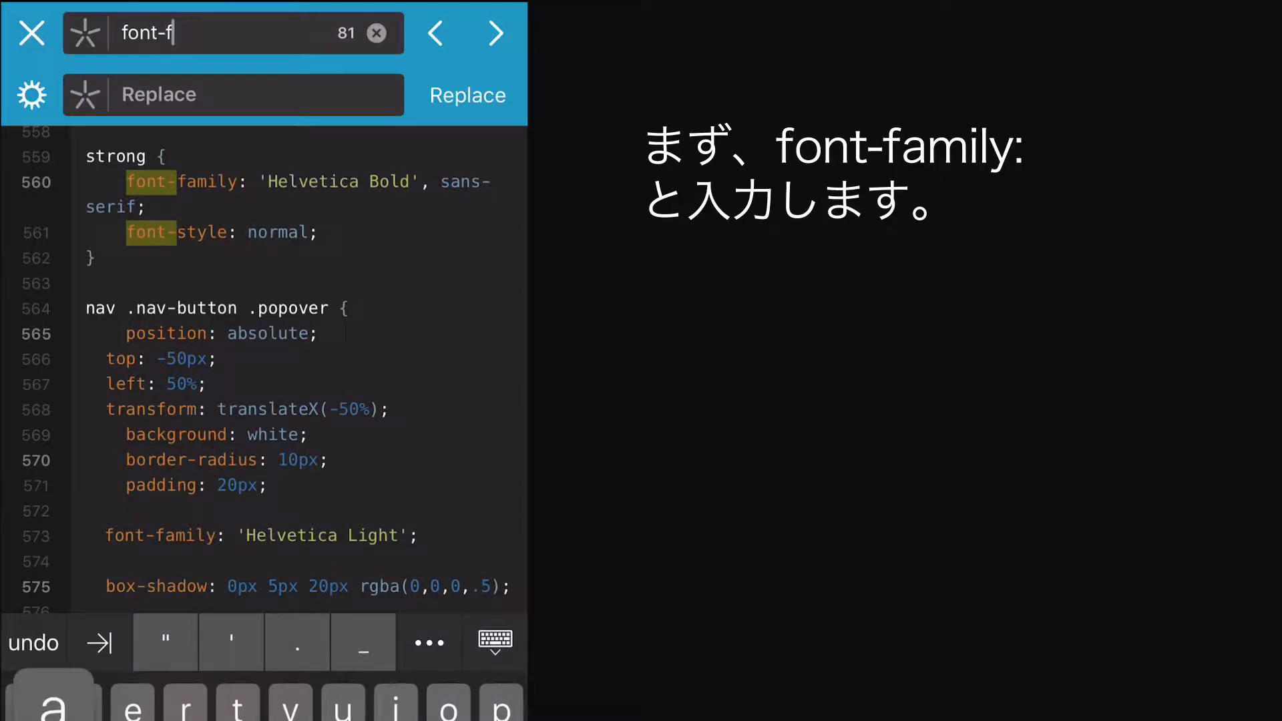
text(amily)
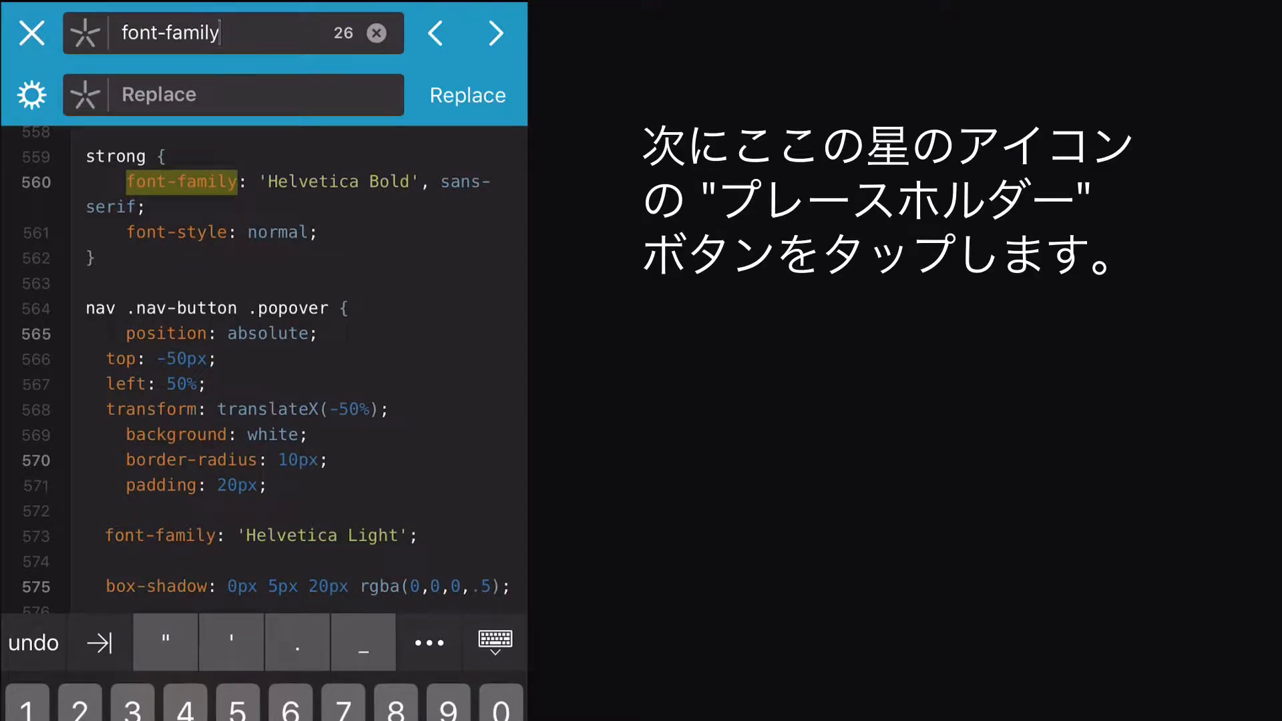
text(: '1)
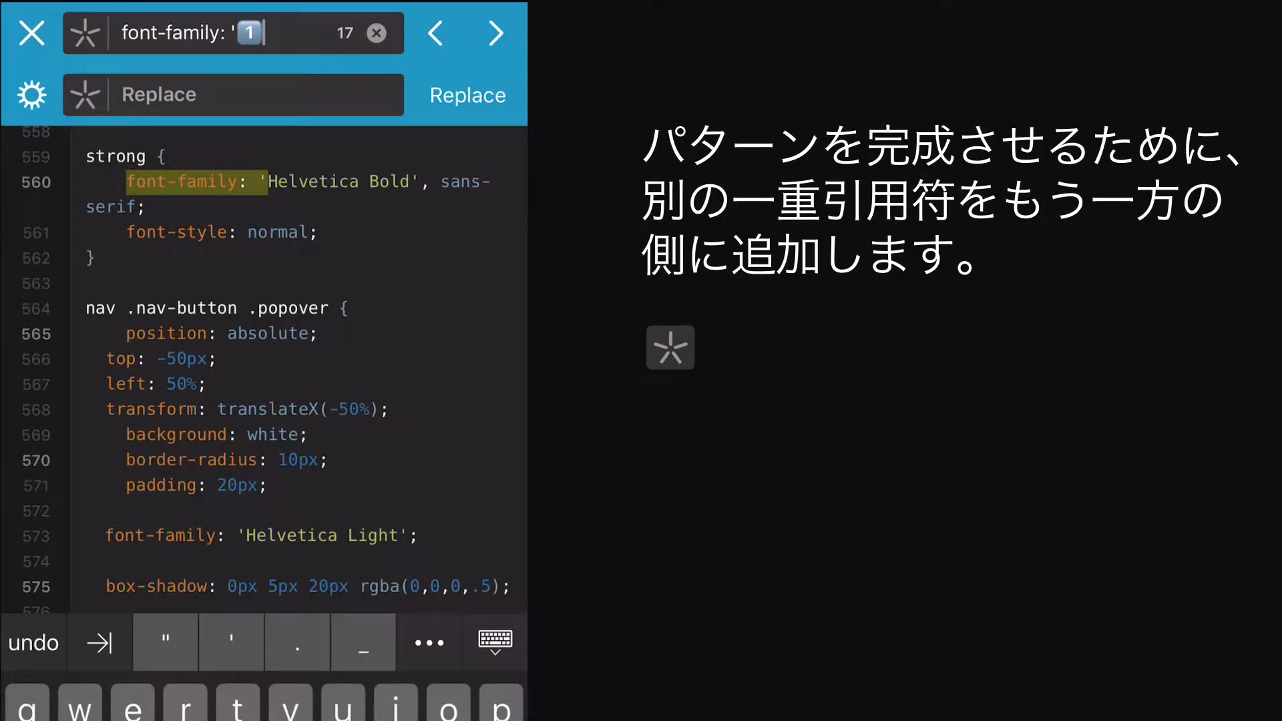
text(')
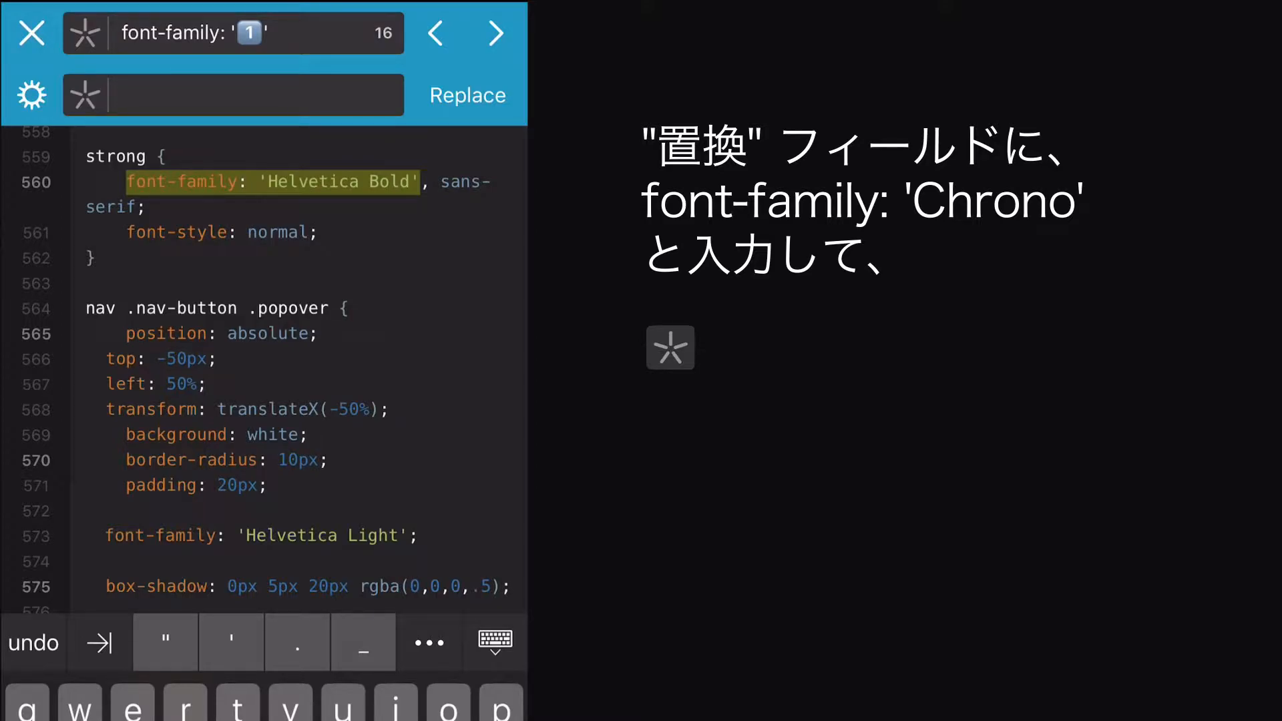
text(font-family)
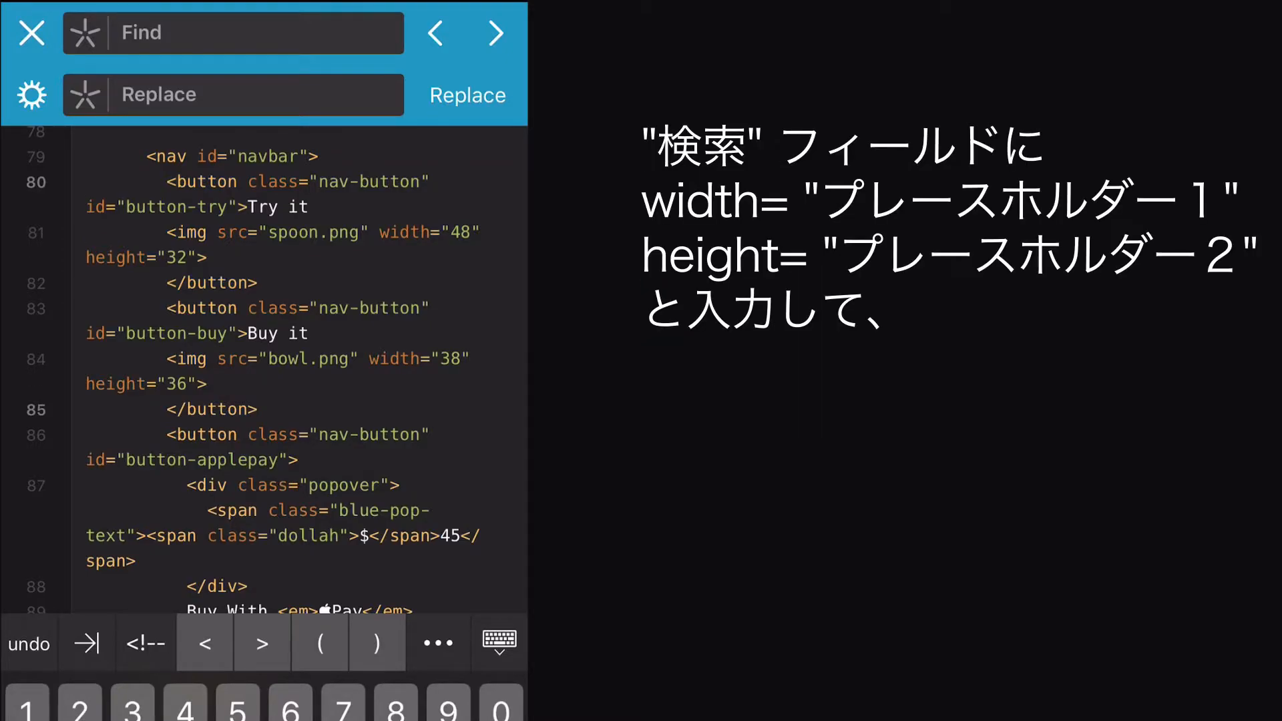
Swap image width and height attributes using placeholders 1 and 2, then dismiss the find bar
text(width)
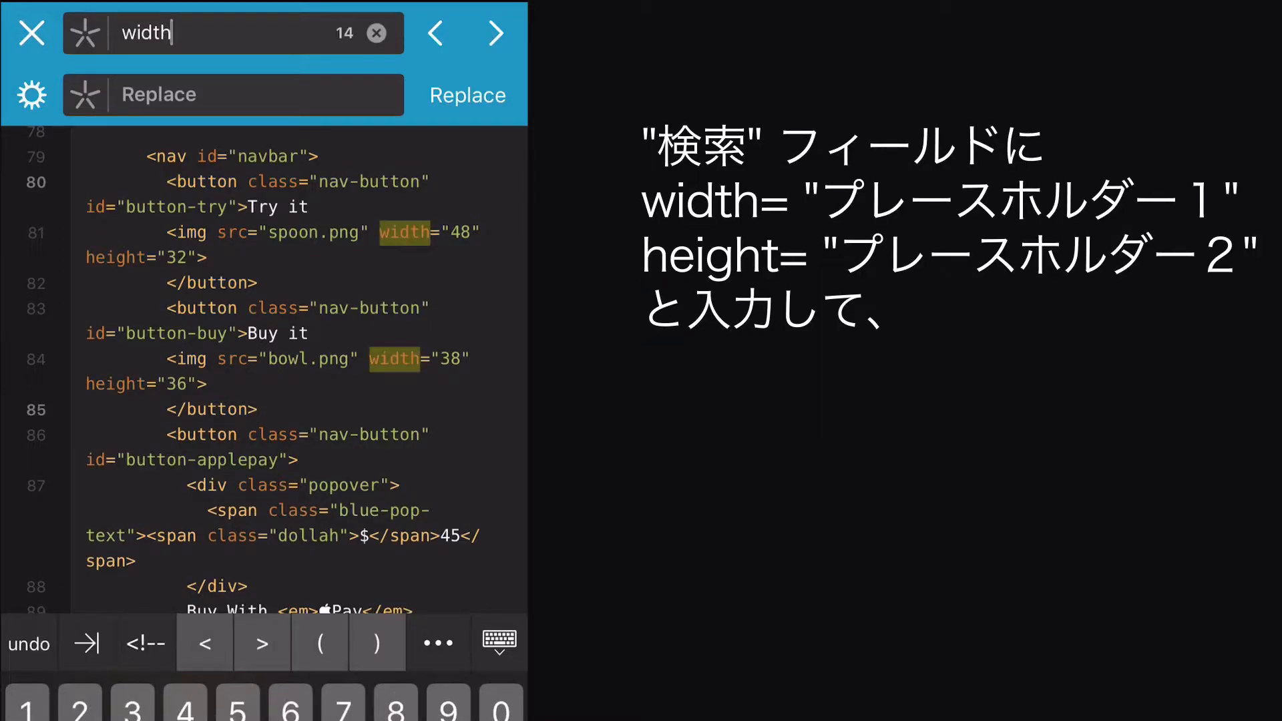
text(="1)
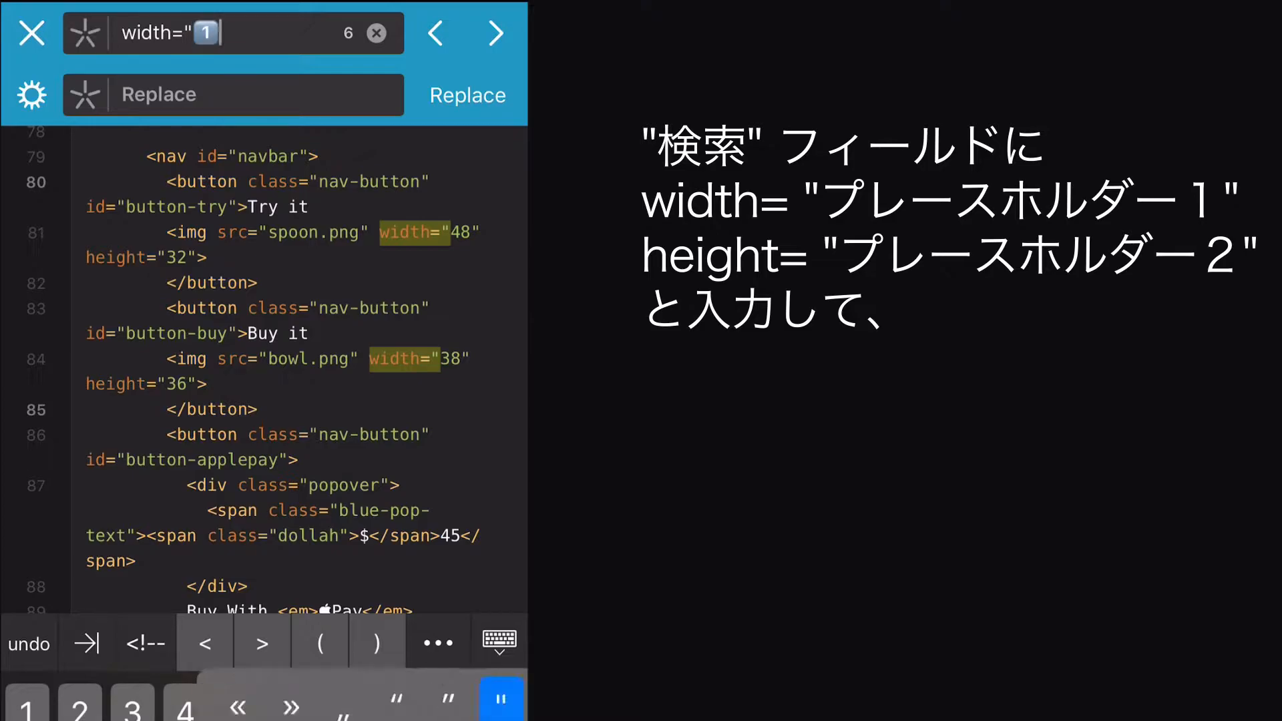
text(" height=)
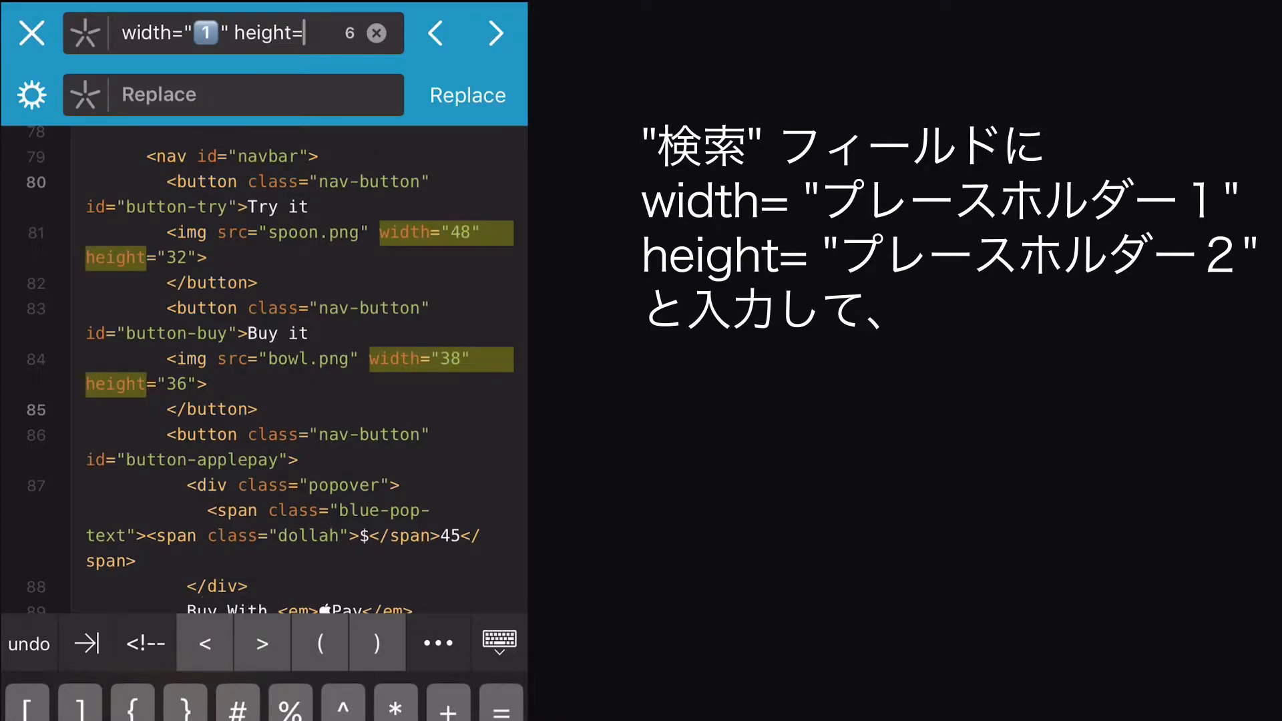
text(2")
click(232, 95)
text(height="1" width)
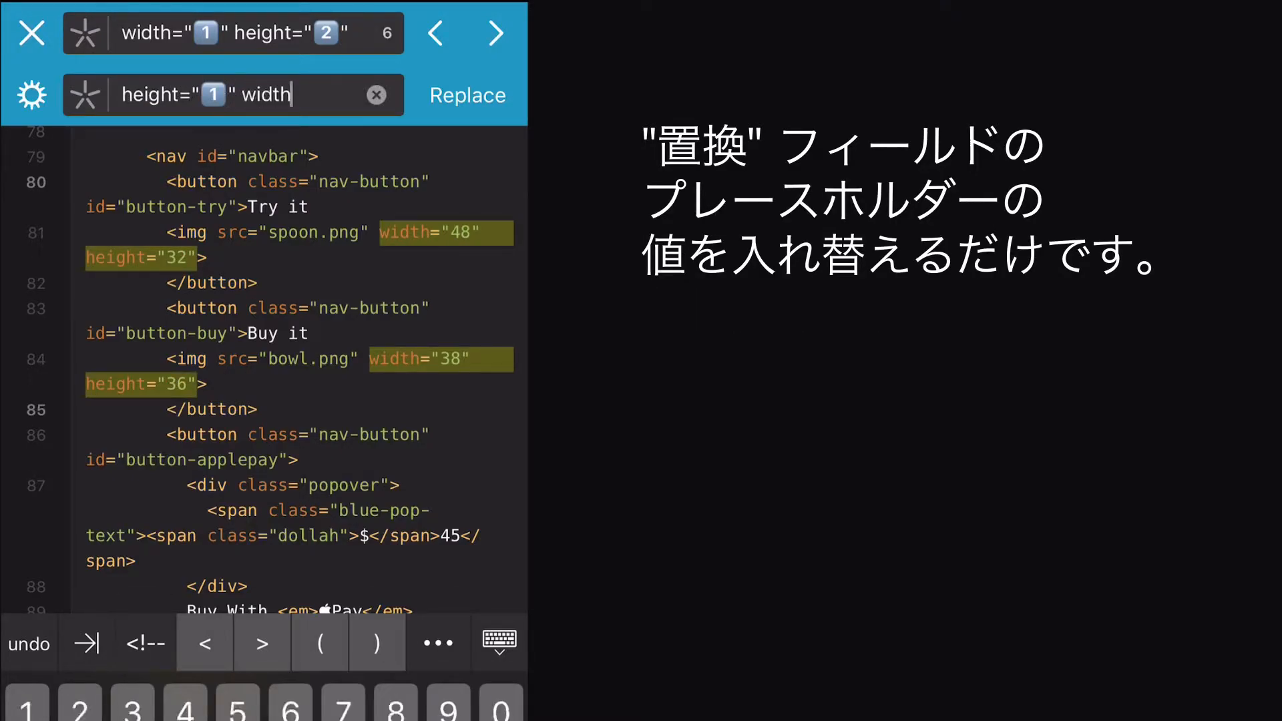
text(="2")
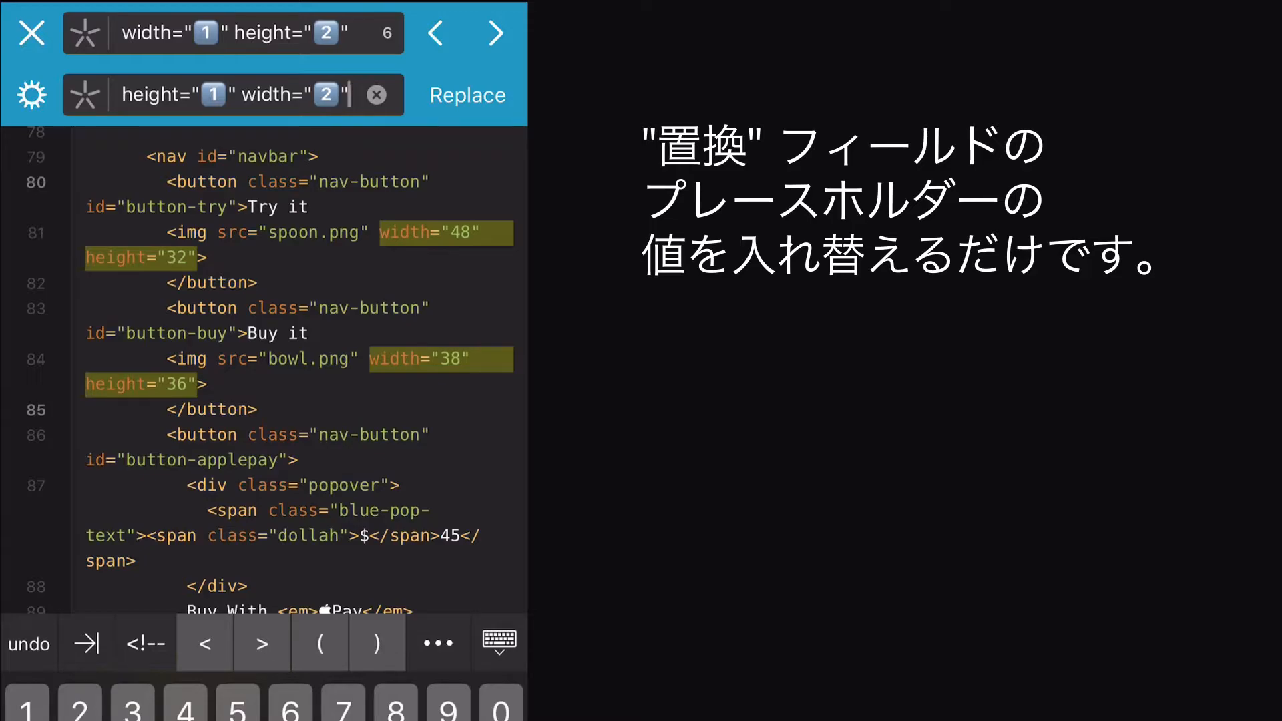
click(467, 95)
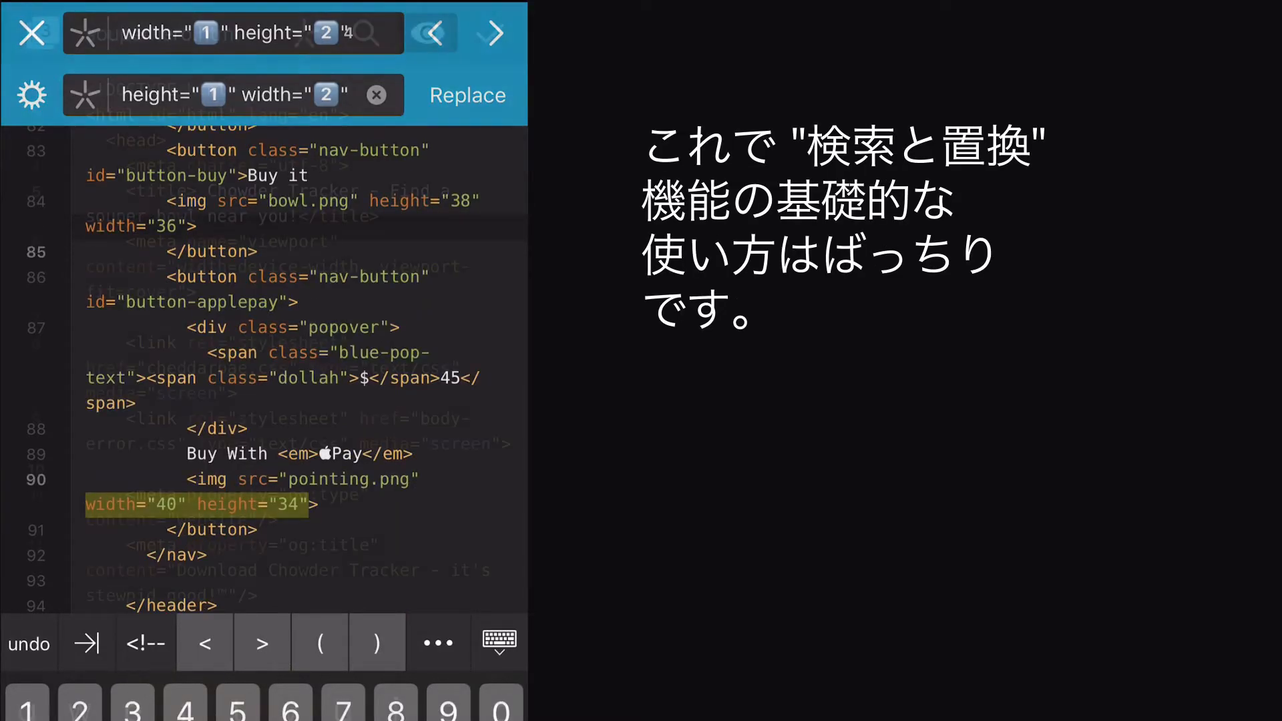
click(34, 32)
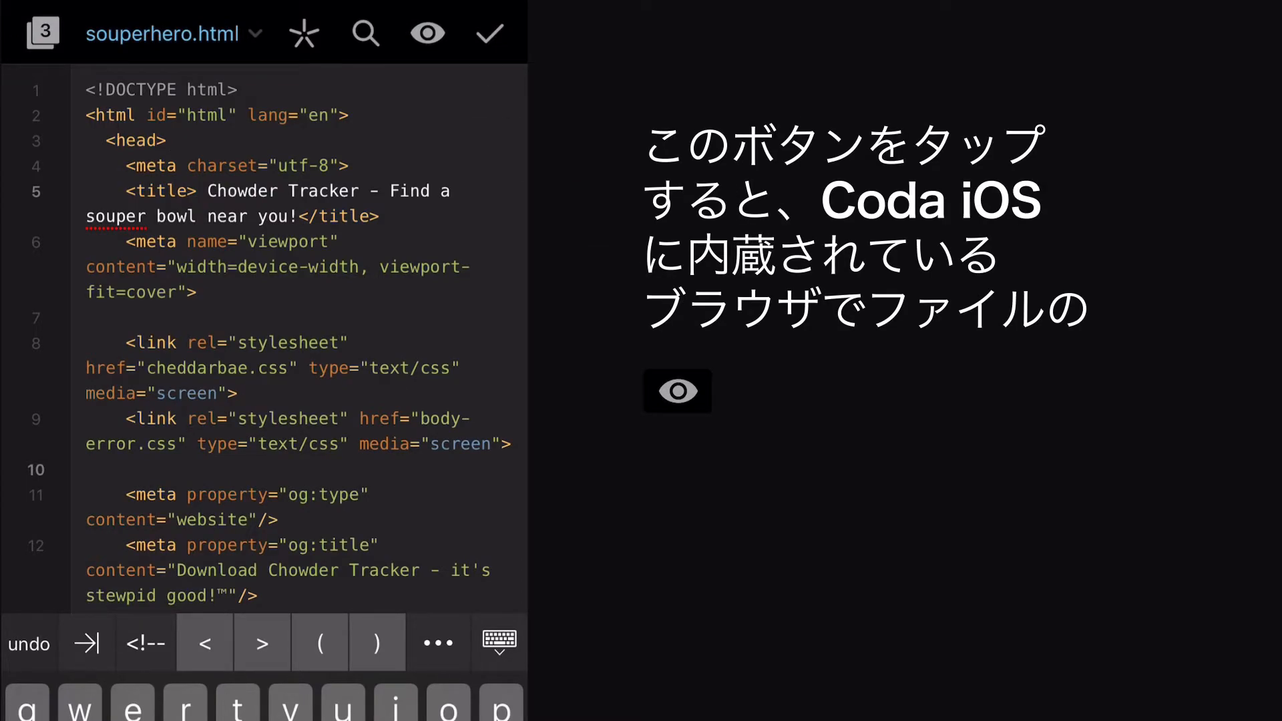
Preview souperhero.html, then save and upload the changes
click(425, 33)
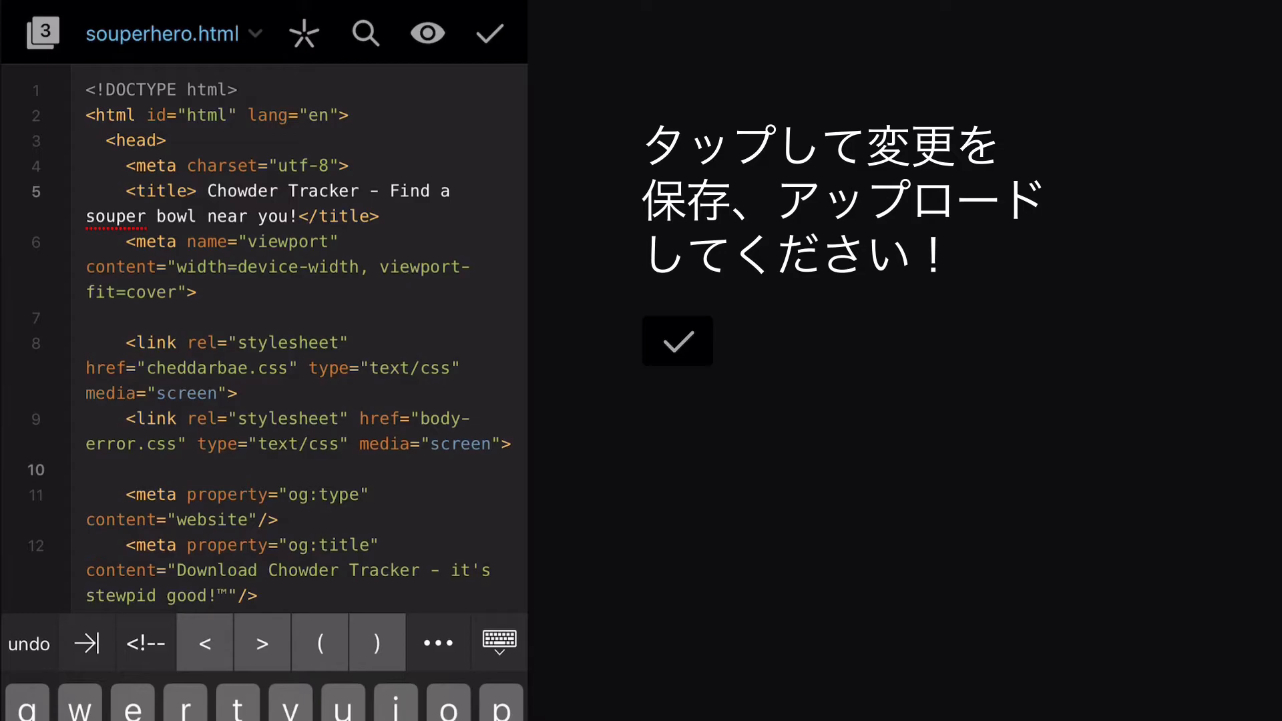
click(677, 341)
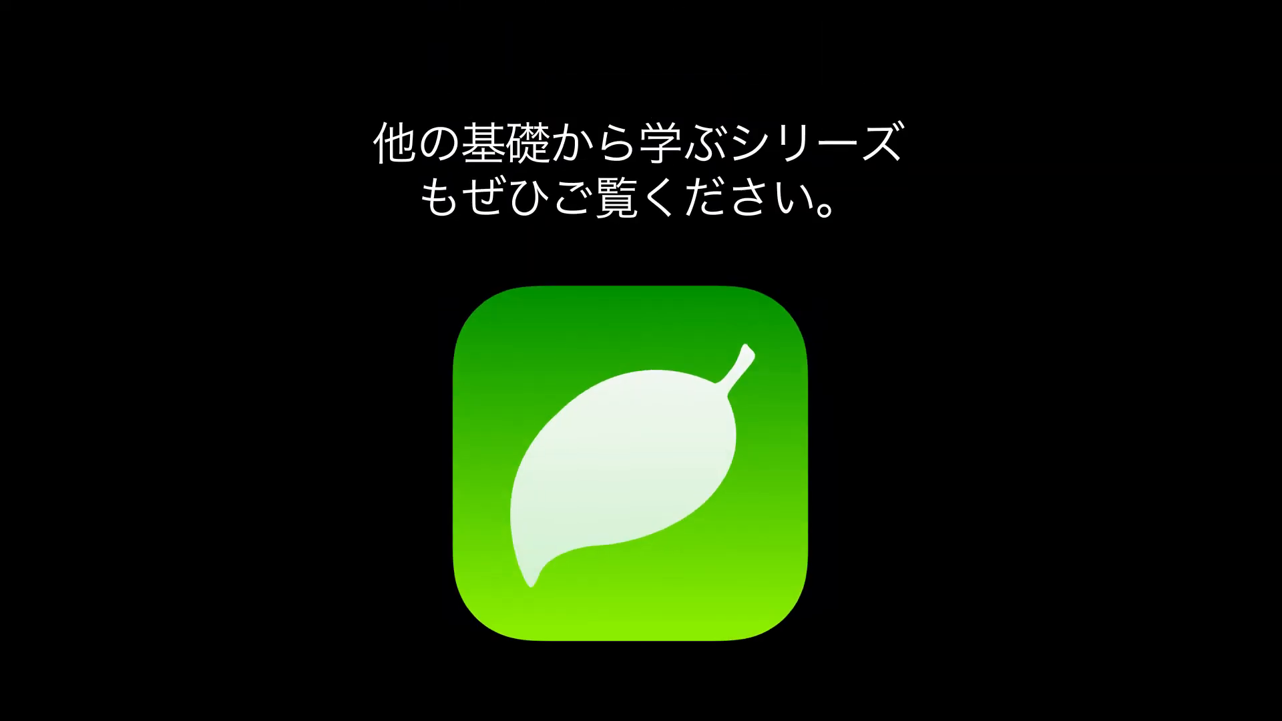